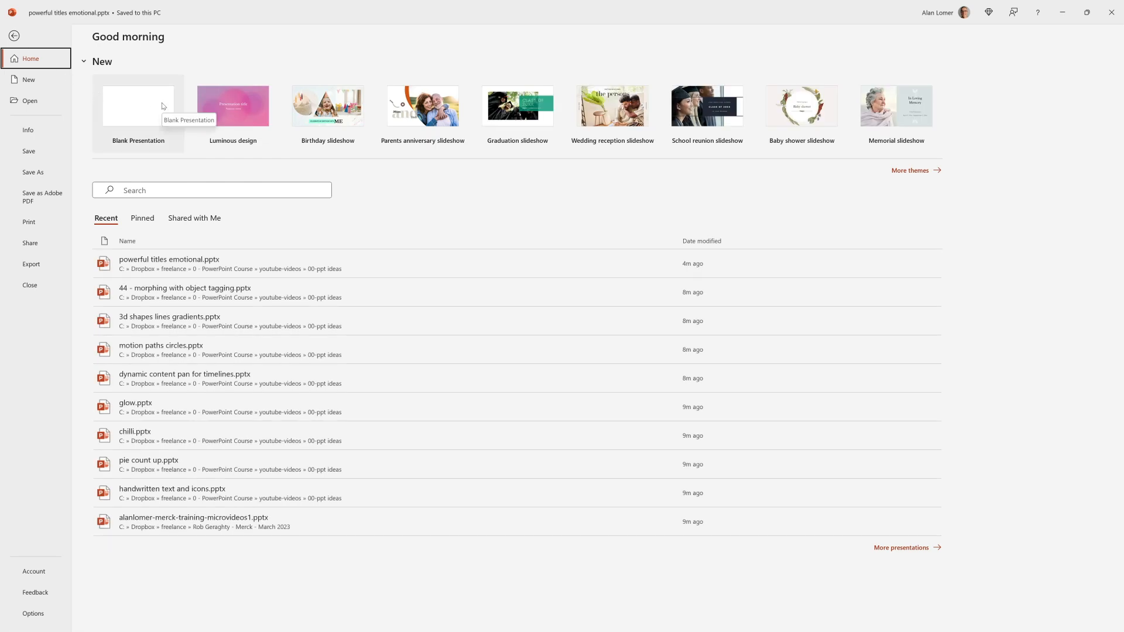
Create a blank presentation and switch its only slide to the Blank layout.
{"action": "left_click", "coordinate": [138, 105]}
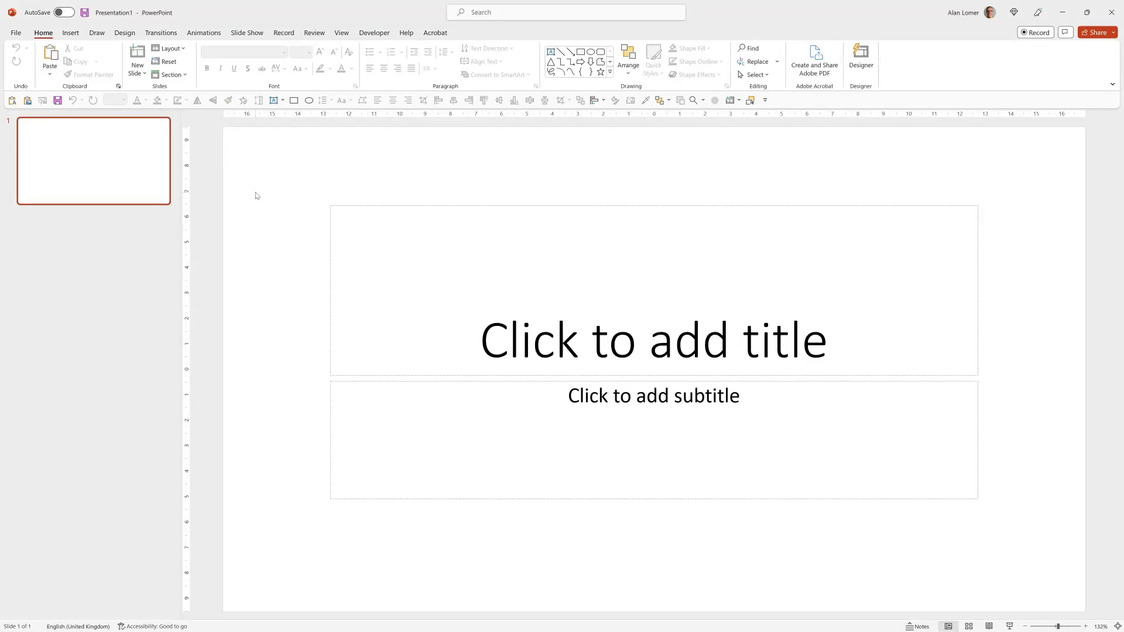
{"action": "right_click", "coordinate": [256, 196]}
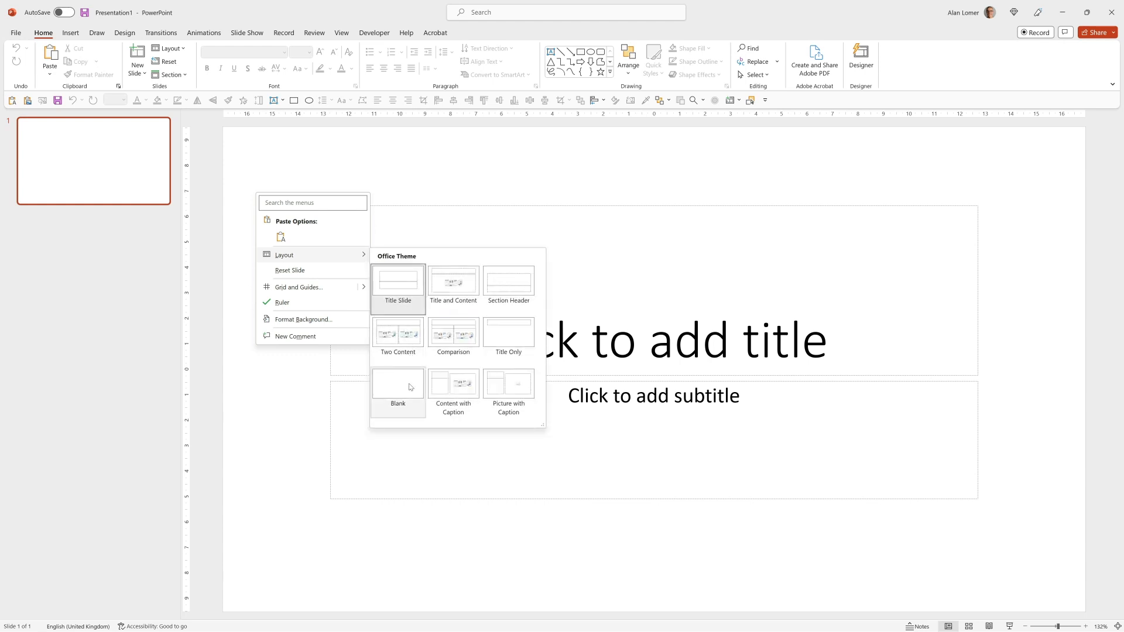
{"action": "left_click", "coordinate": [397, 383]}
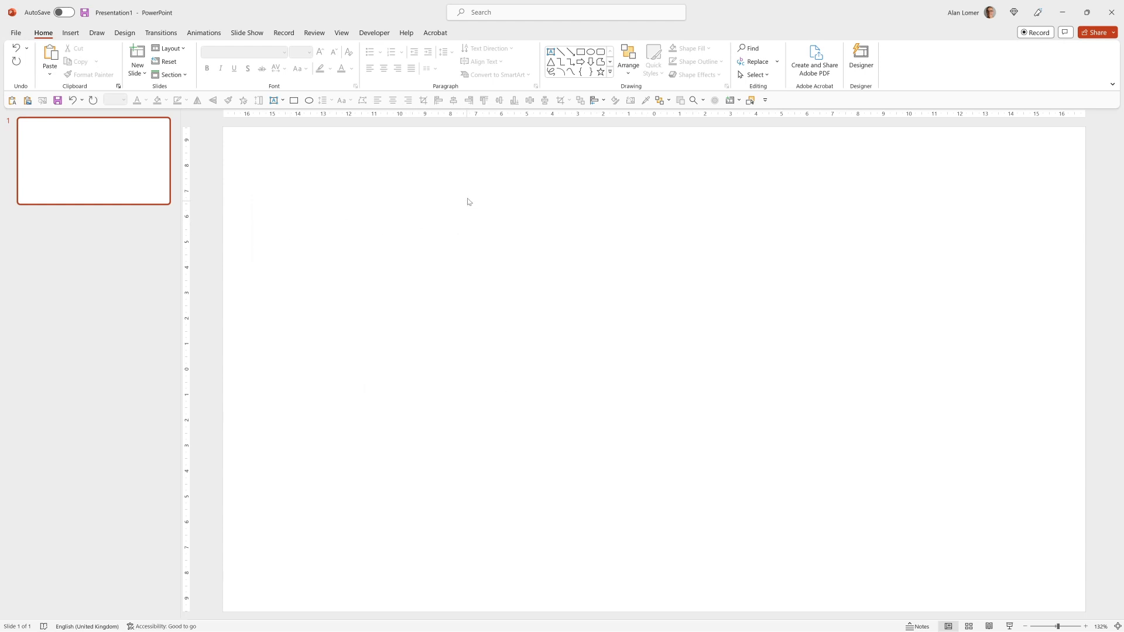
Set the slide background to a stock close-up face photo found by searching 'EYES'.
{"action": "right_click", "coordinate": [466, 201]}
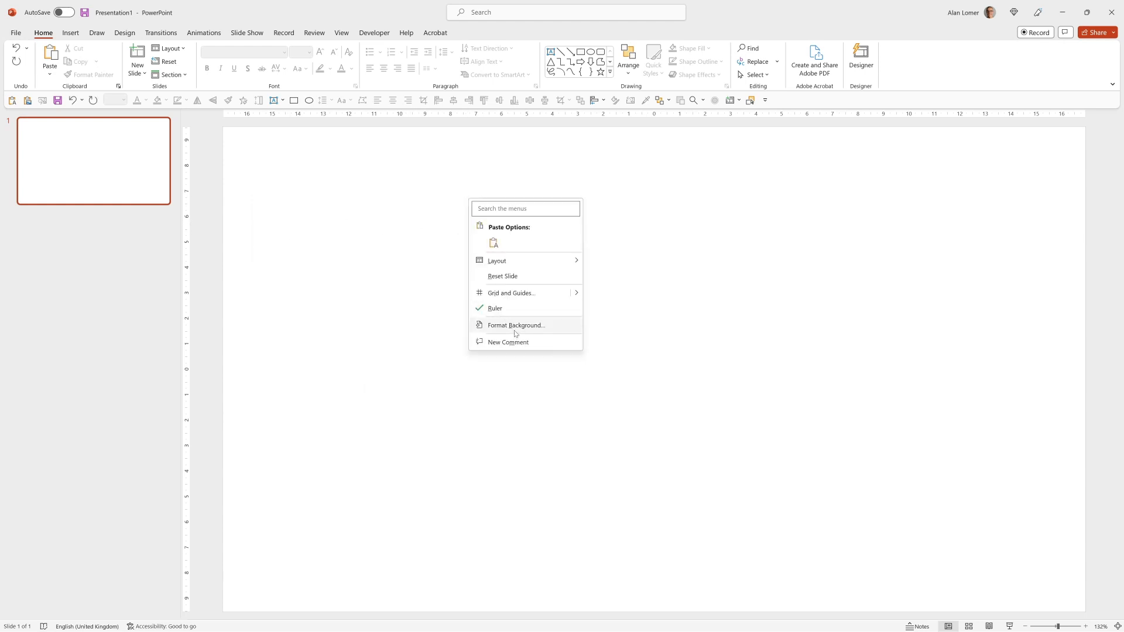
{"action": "left_click", "coordinate": [515, 325]}
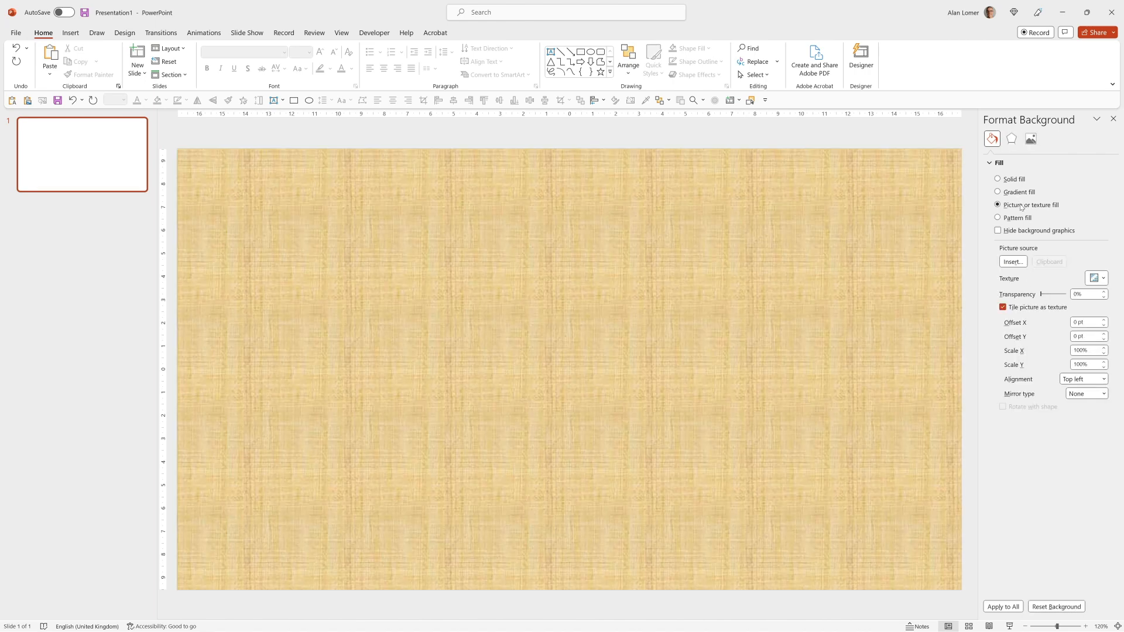
{"action": "left_click", "coordinate": [1012, 262]}
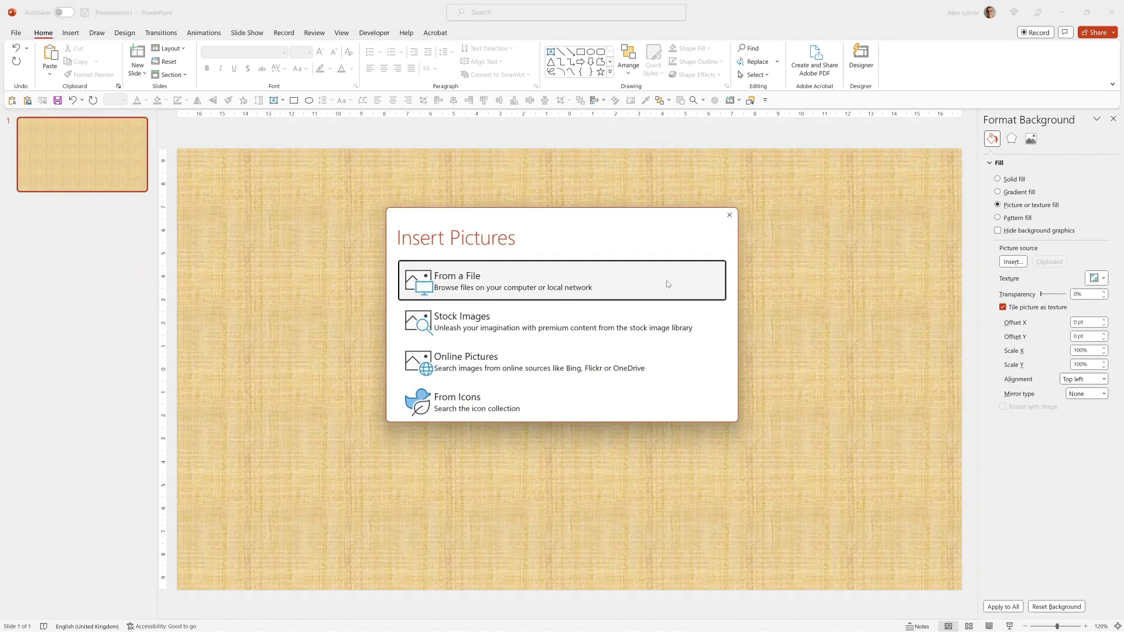
{"action": "left_click", "coordinate": [462, 322]}
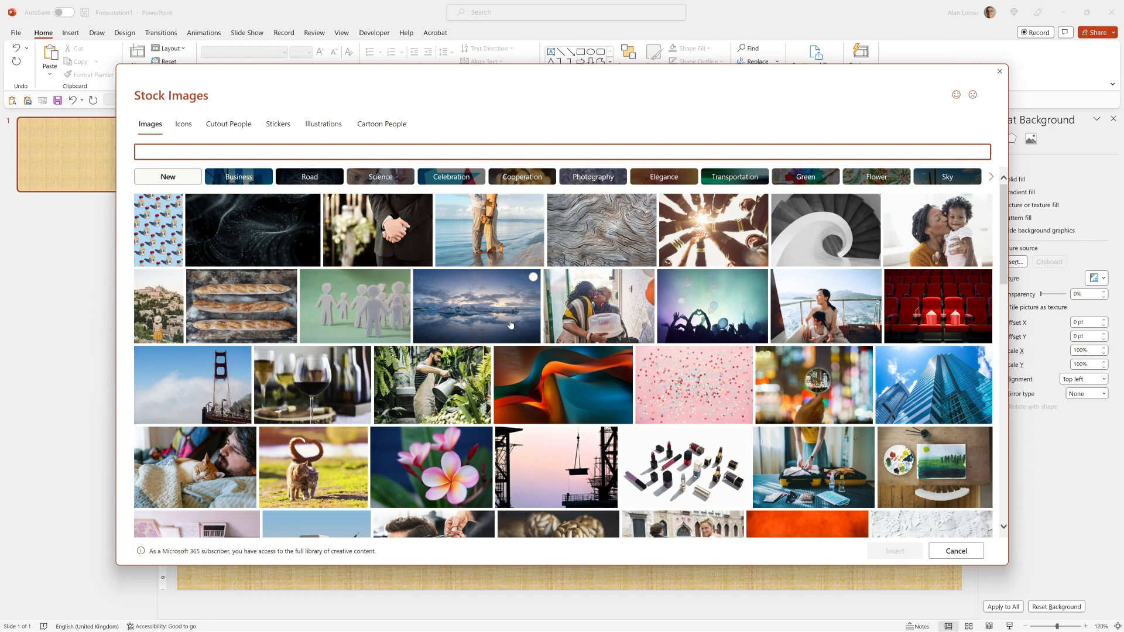
{"action": "type", "text": "EYES"}
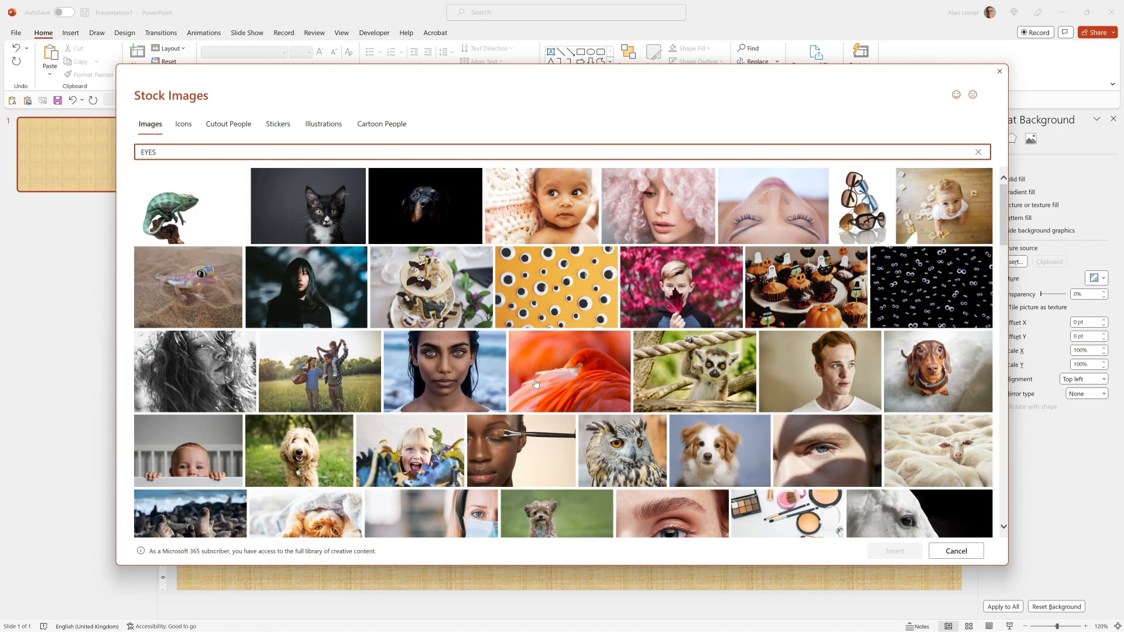
{"action": "double_click", "coordinate": [444, 371]}
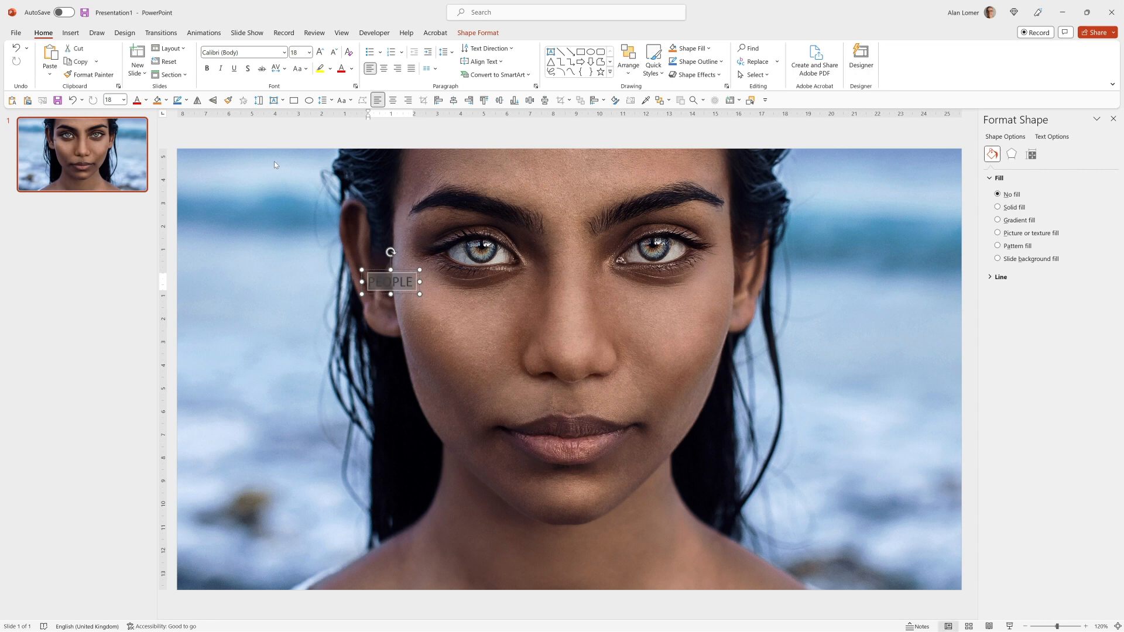
Format the PEOPLE text as Poppins, size 170, bold white, centred on the slide.
{"action": "type", "text": "Poppins"}
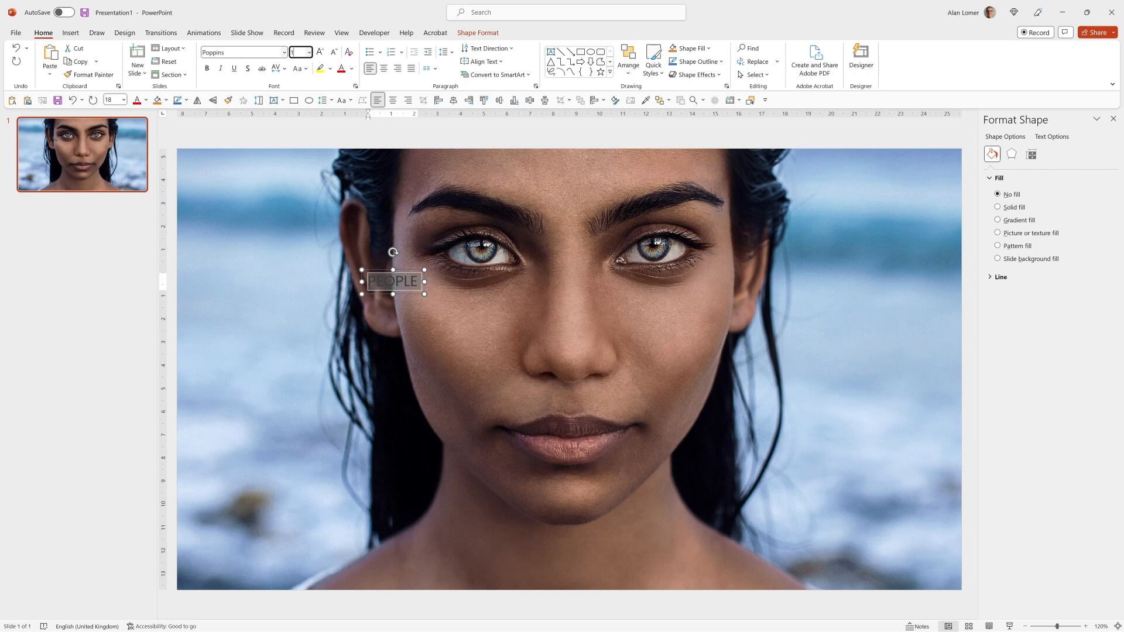
{"action": "type", "text": "170"}
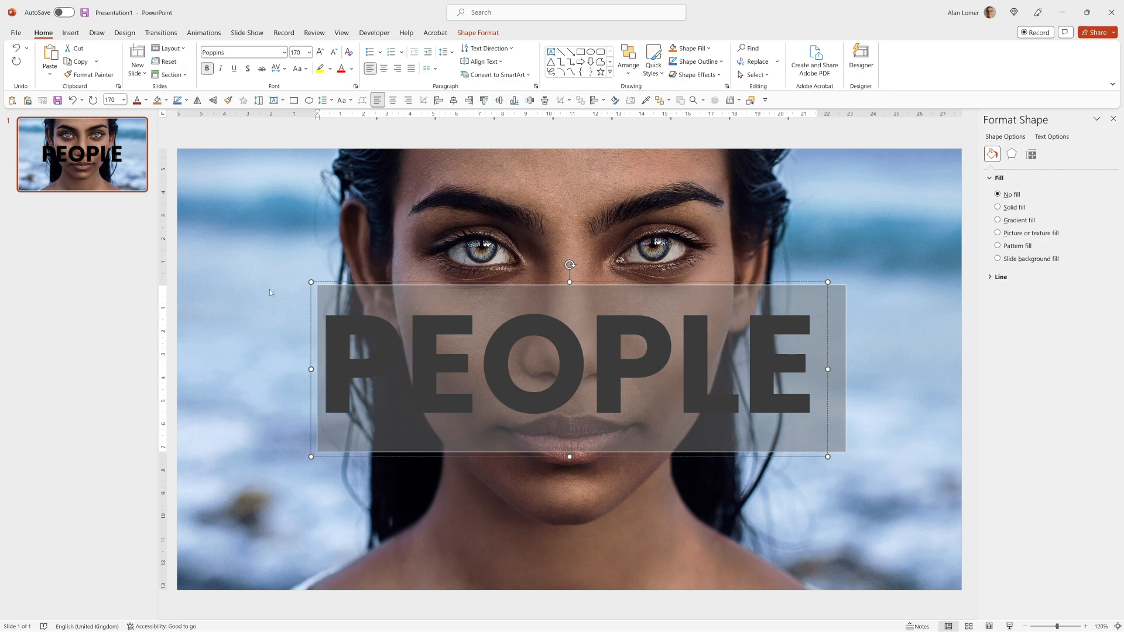
{"action": "left_click", "coordinate": [1085, 626]}
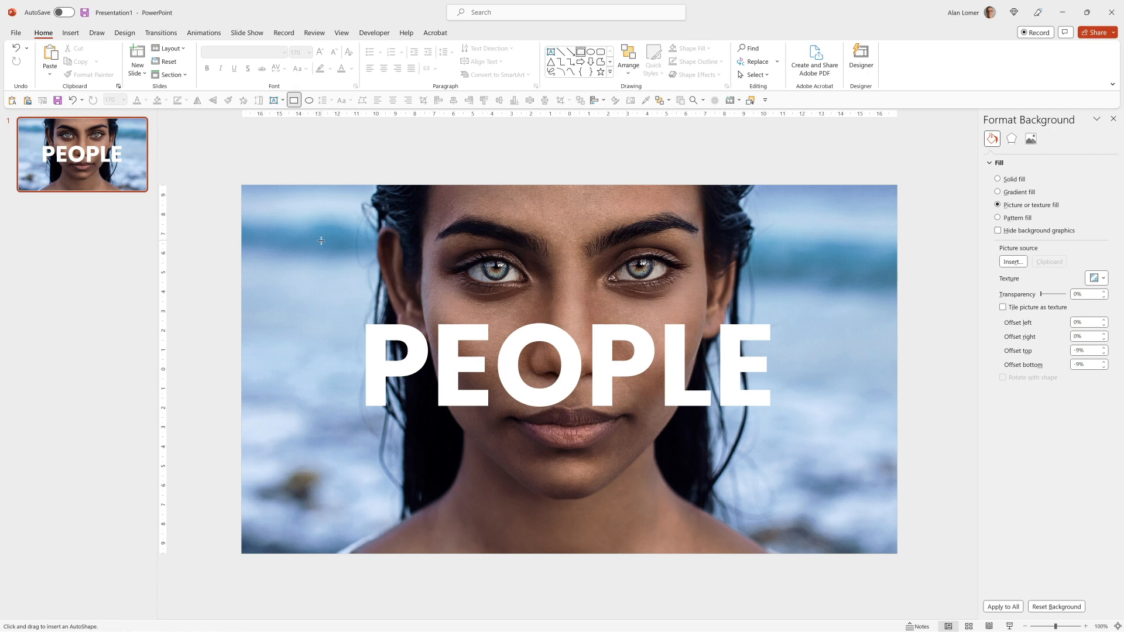
Draw a rectangle overlay and give it a black semi-transparent fill to darken the photo.
{"action": "left_click_drag", "start_coordinate": [306, 224], "coordinate": [356, 272]}
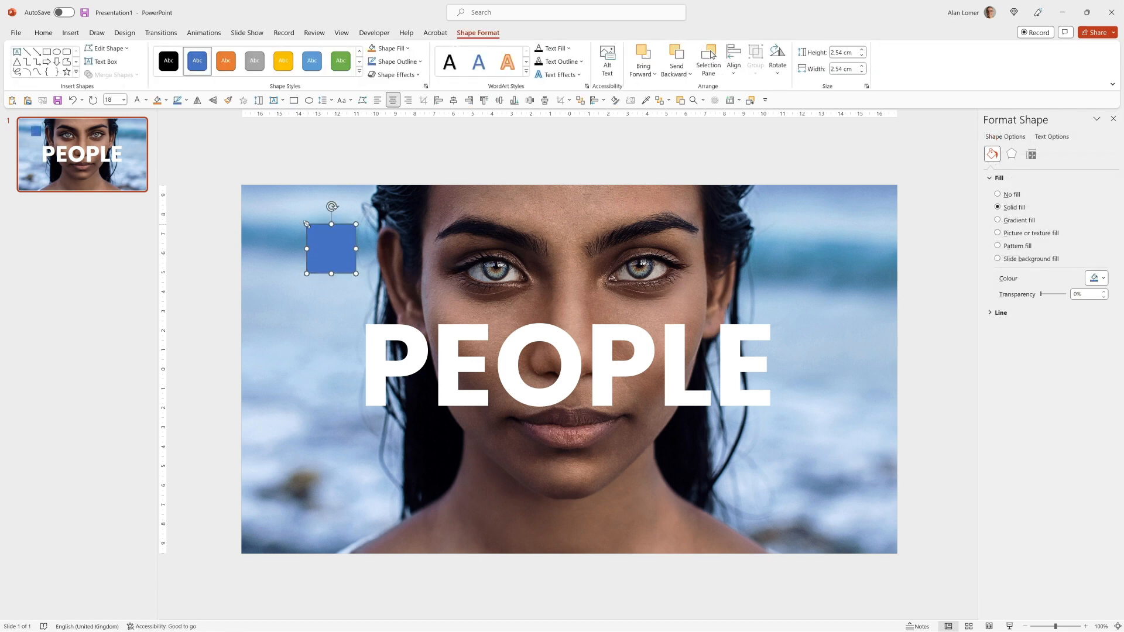
{"action": "left_click", "coordinate": [1102, 278]}
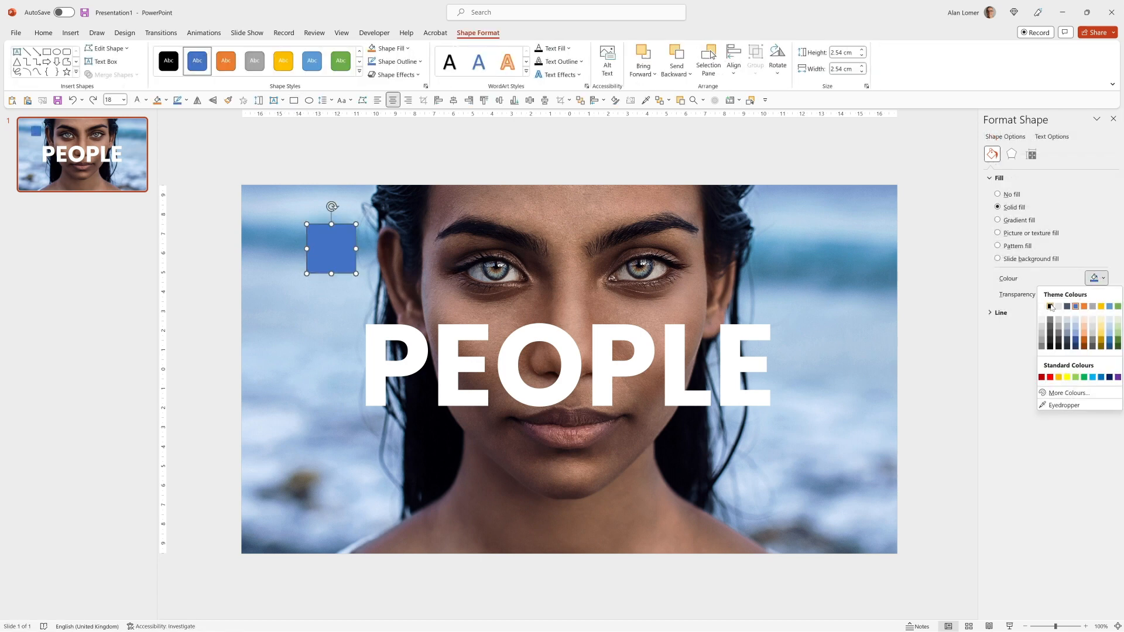
{"action": "left_click", "coordinate": [1049, 307]}
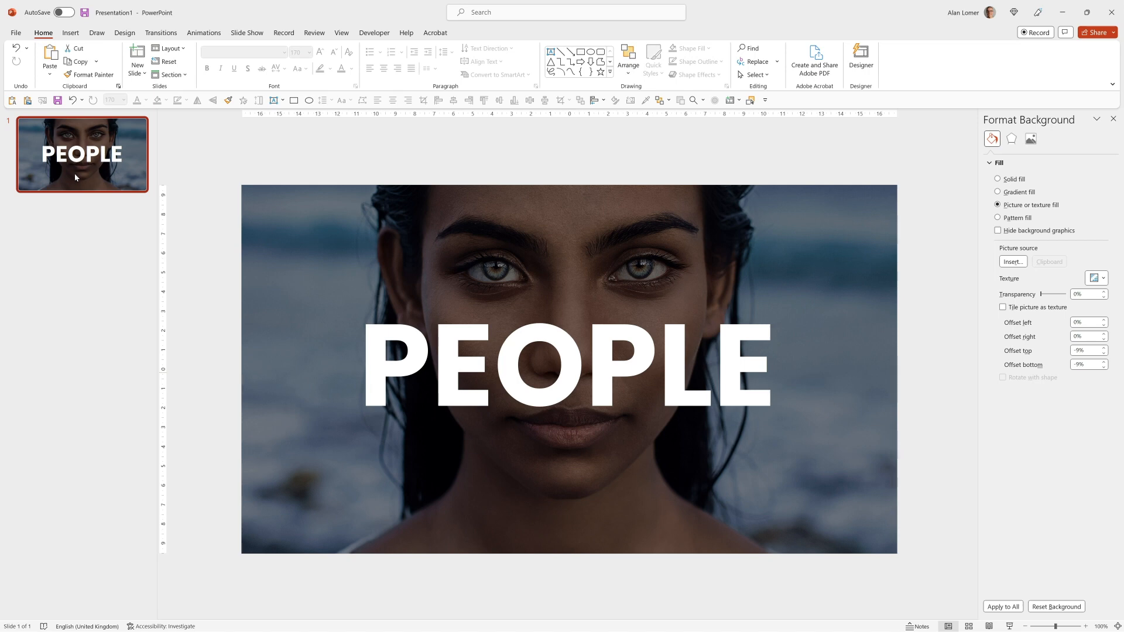
Duplicate the slide and combine the two PEOPLE heading copies into one merged shape.
{"action": "key", "text": "ctrl+d"}
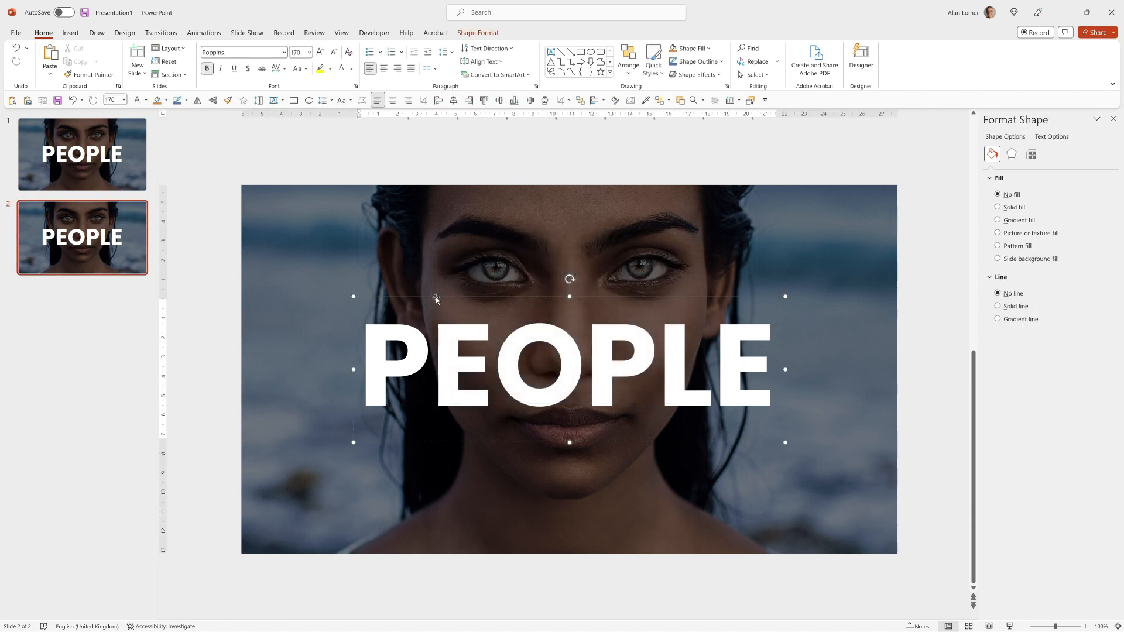
{"action": "left_click", "coordinate": [430, 301]}
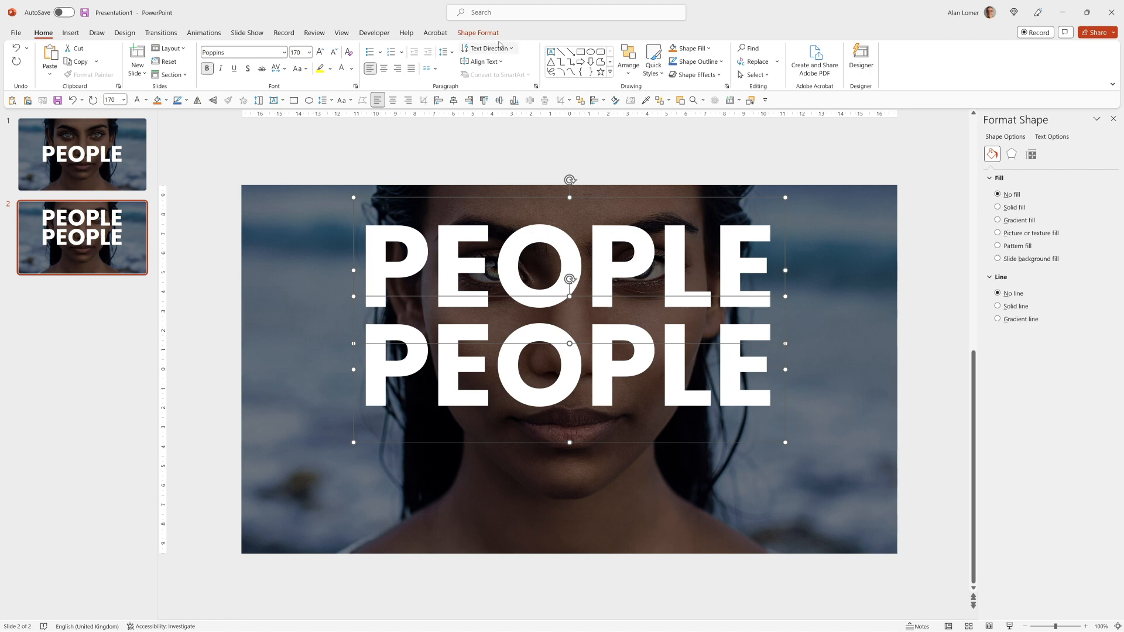
{"action": "left_click", "coordinate": [112, 74]}
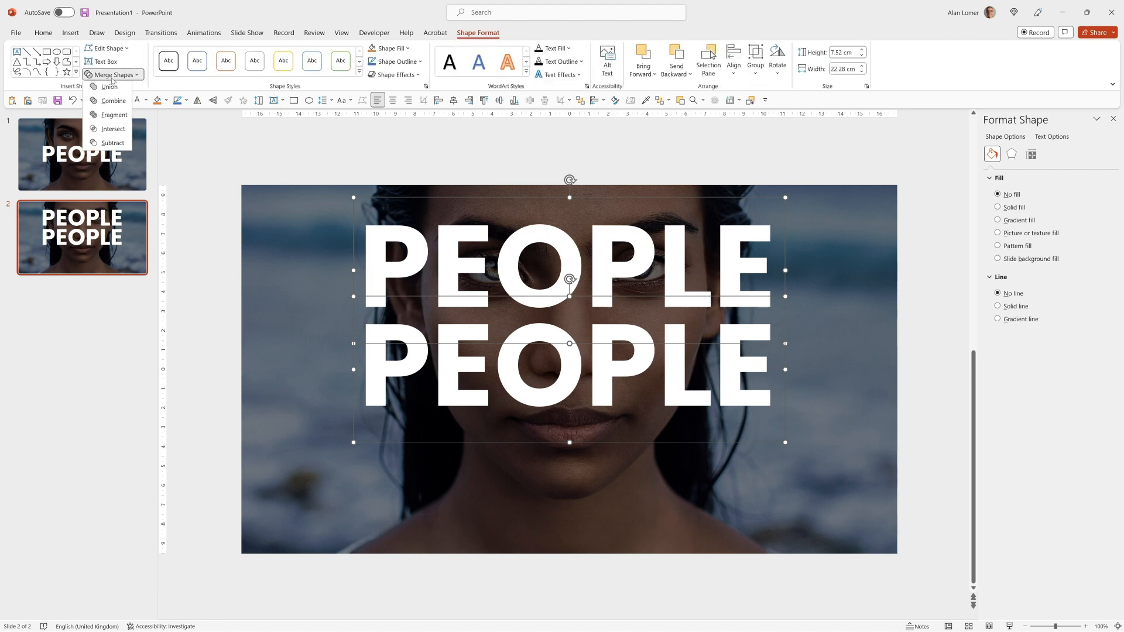
{"action": "left_click", "coordinate": [109, 86]}
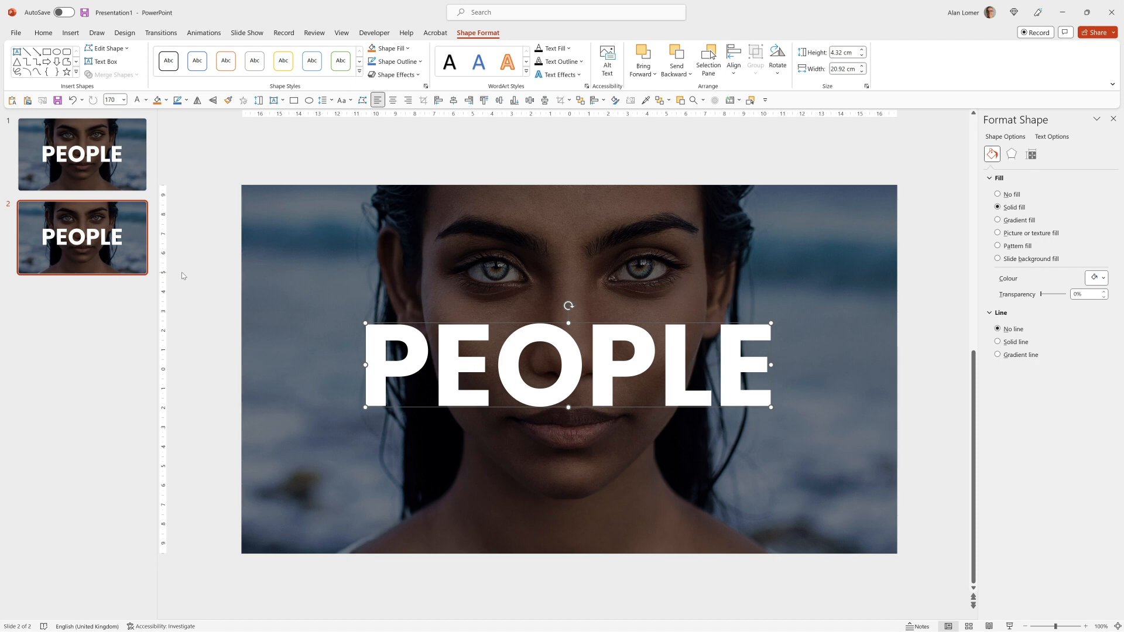
Set the PEOPLE shape's fill to Slide background fill in the Format Shape pane.
{"action": "left_click", "coordinate": [42, 33]}
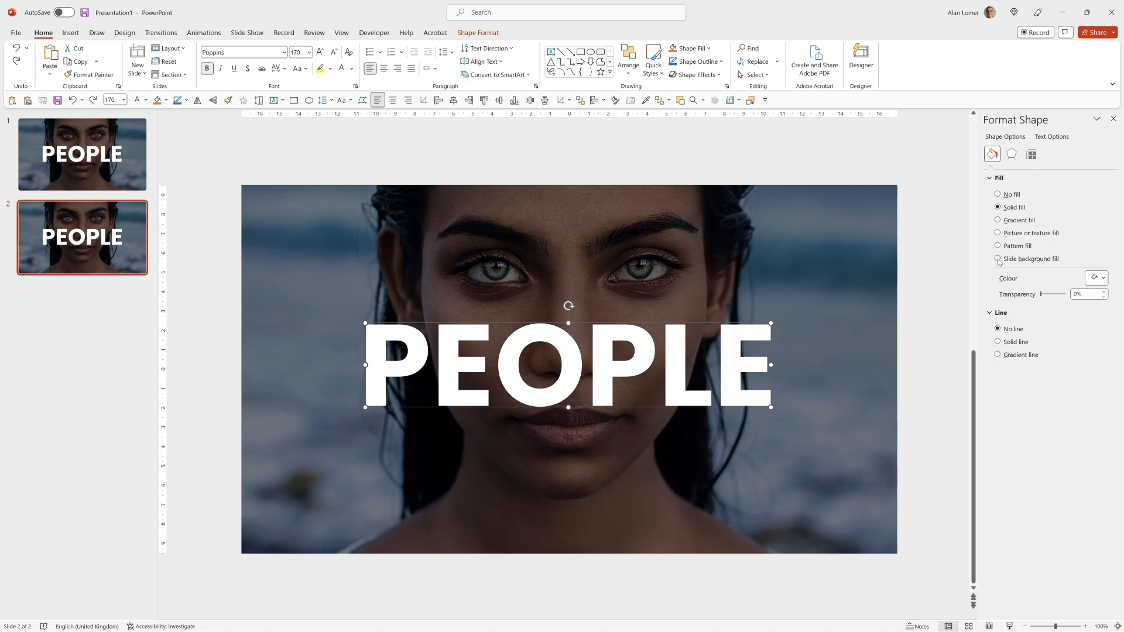
{"action": "mouse_move", "coordinate": [974, 248]}
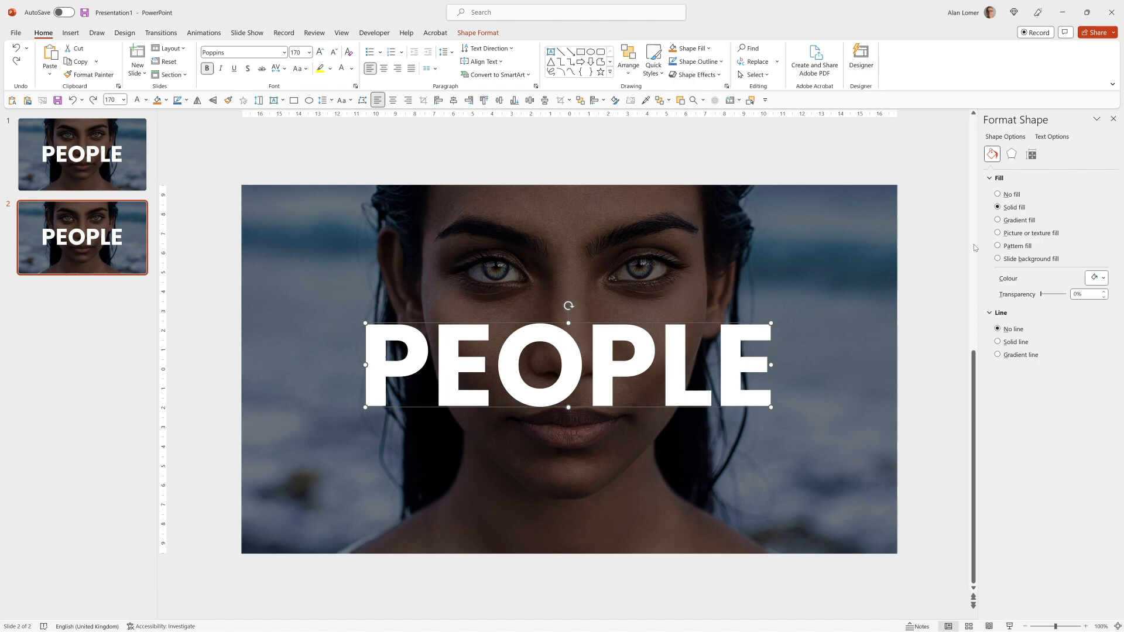
{"action": "left_click", "coordinate": [997, 259]}
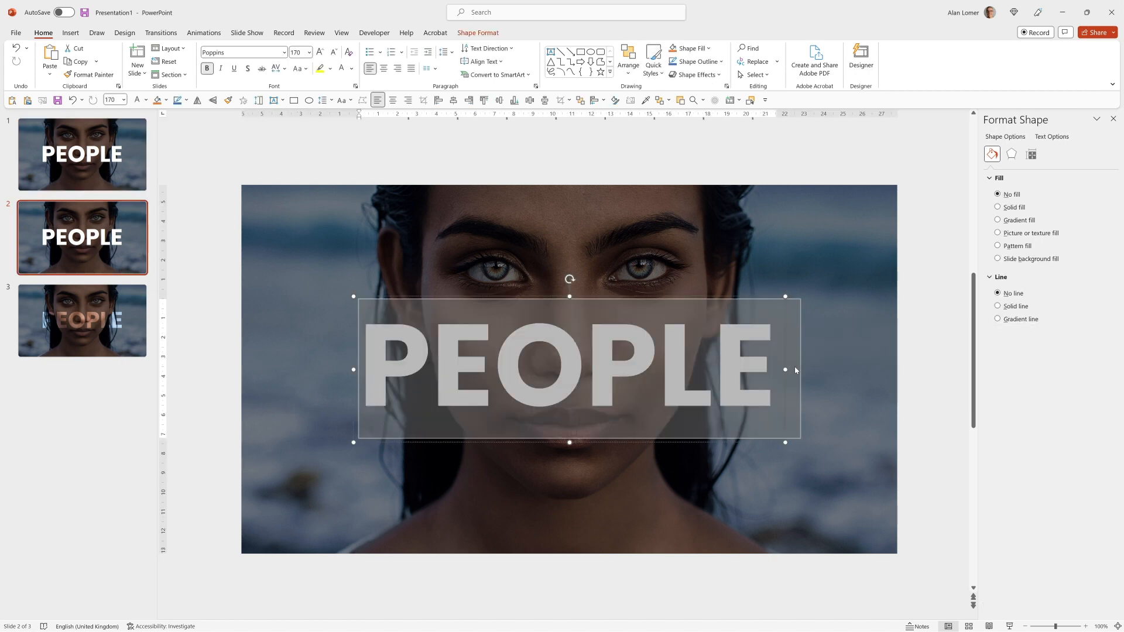
Retype the heading as CHOICE and subtract it from the overlay to cut out the letters.
{"action": "type", "text": "CHOICE"}
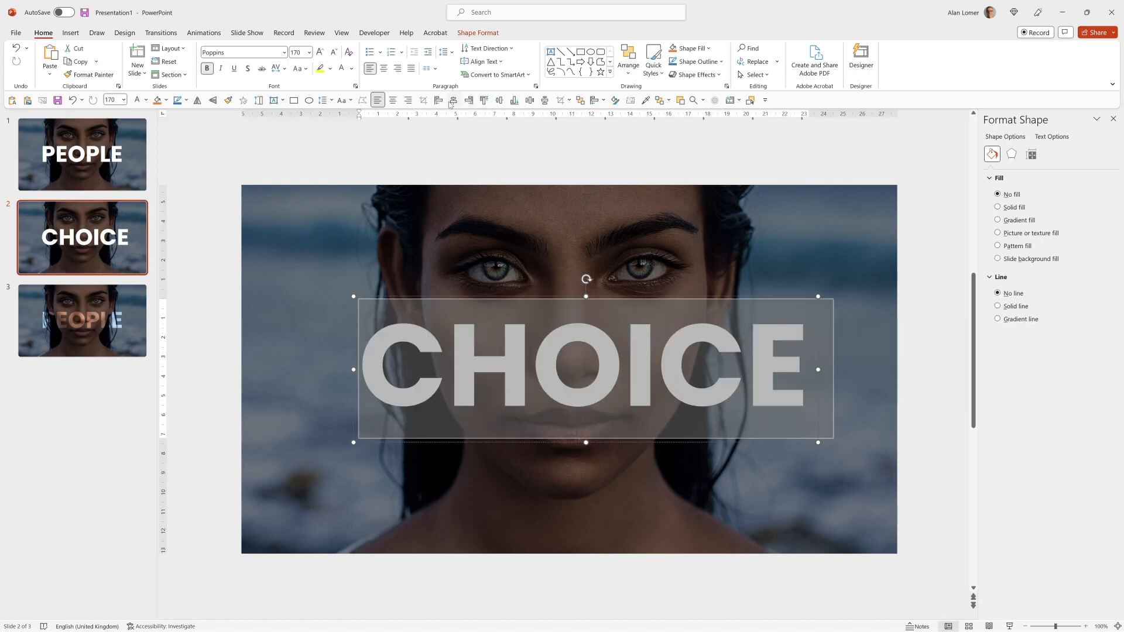
{"action": "left_click_drag", "start_coordinate": [586, 370], "coordinate": [570, 369]}
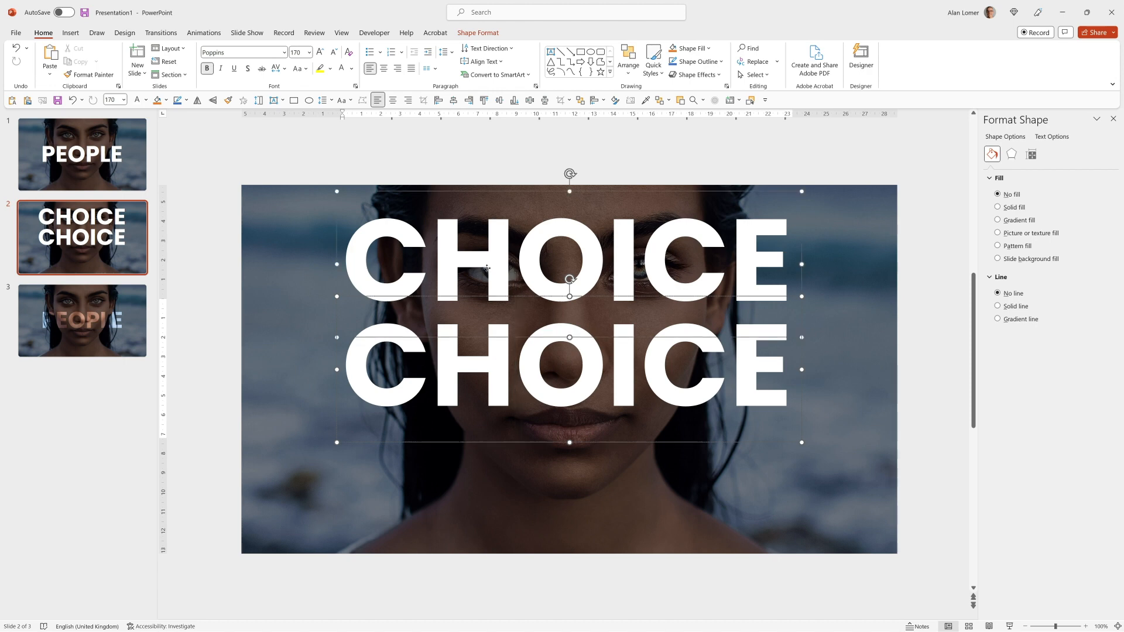
{"action": "left_click", "coordinate": [478, 33]}
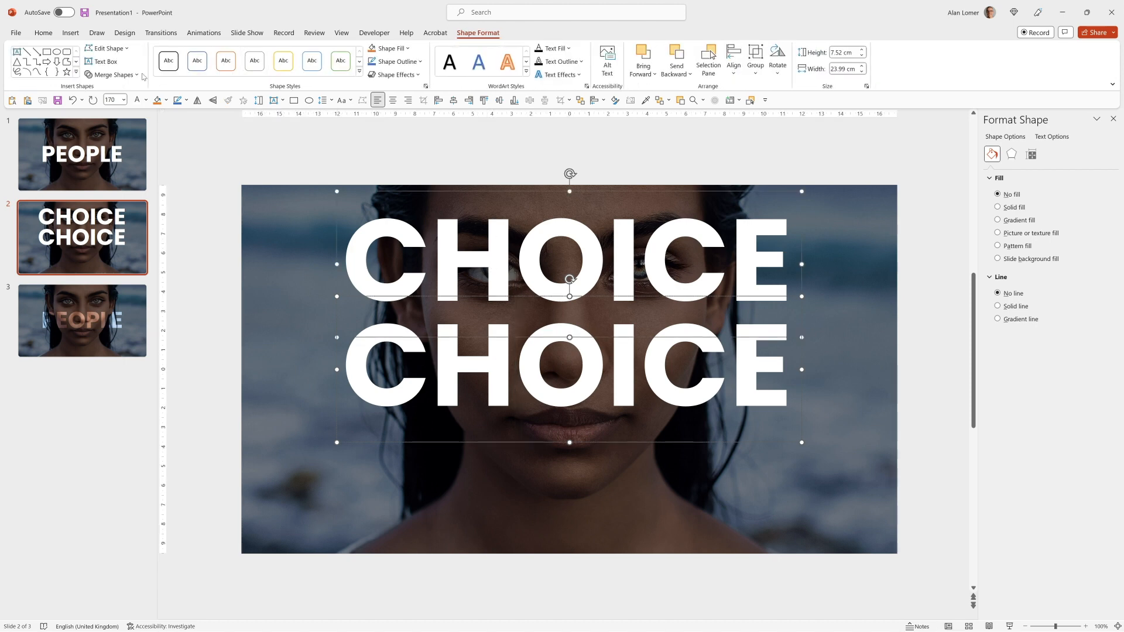
{"action": "left_click", "coordinate": [111, 75]}
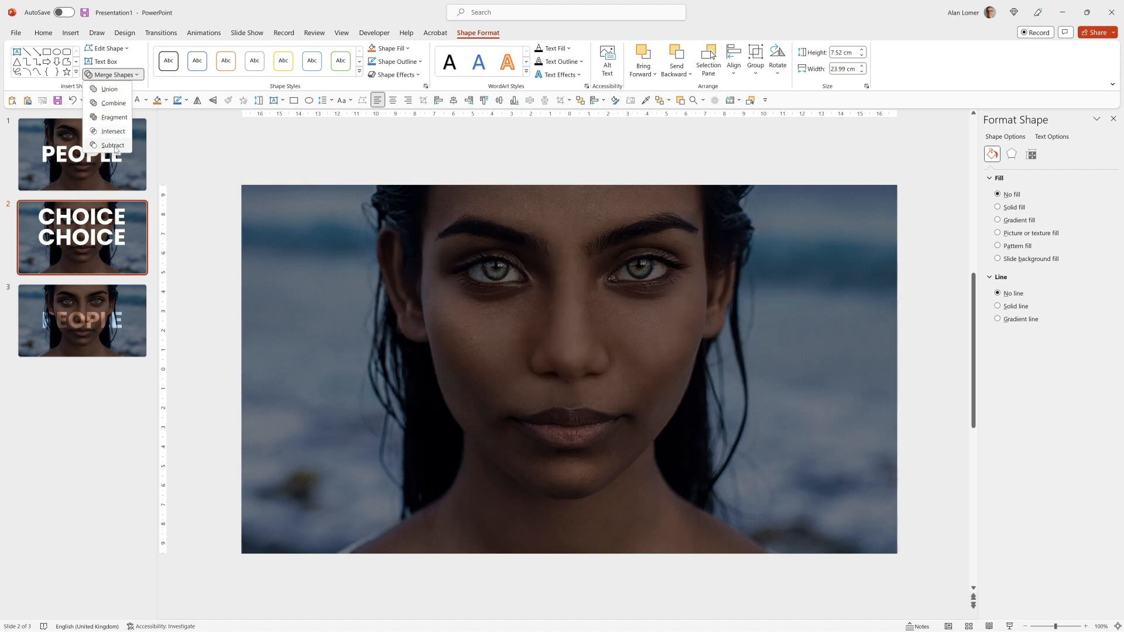
{"action": "left_click", "coordinate": [109, 89]}
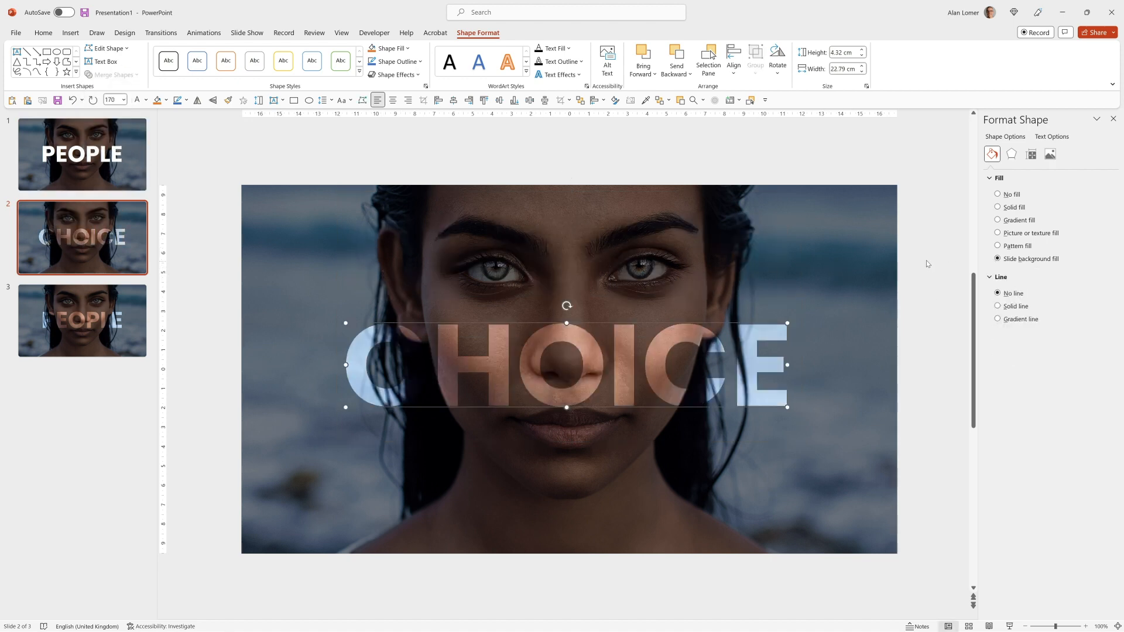
{"action": "right_click", "coordinate": [566, 365]}
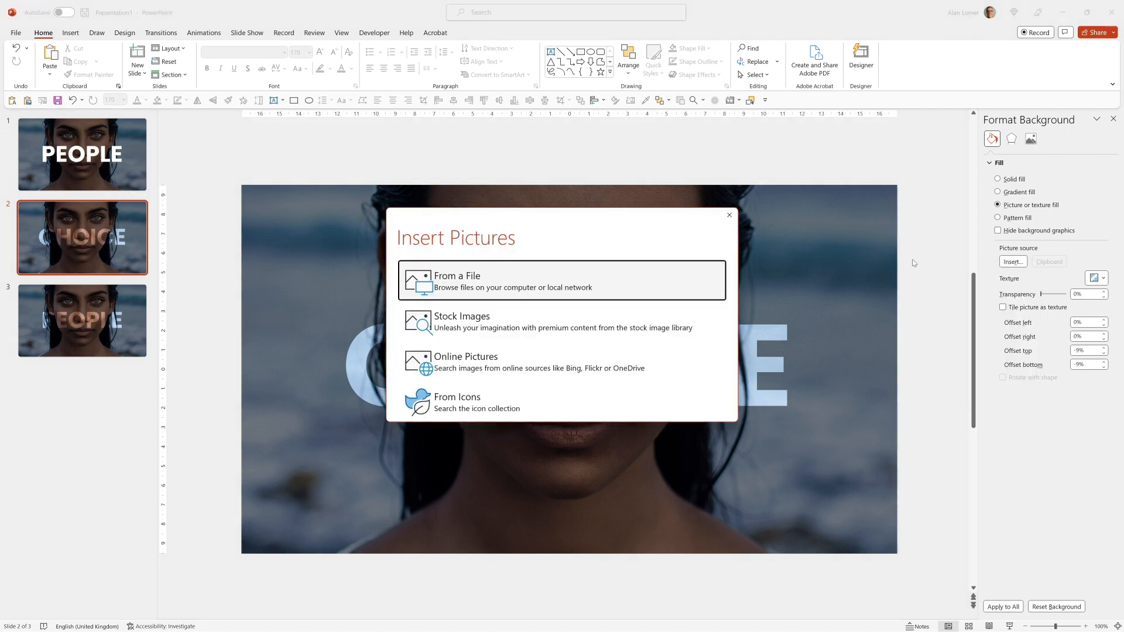
Insert a dark stock face photo as slide 2's background, then go to slide 3.
{"action": "left_click", "coordinate": [461, 321]}
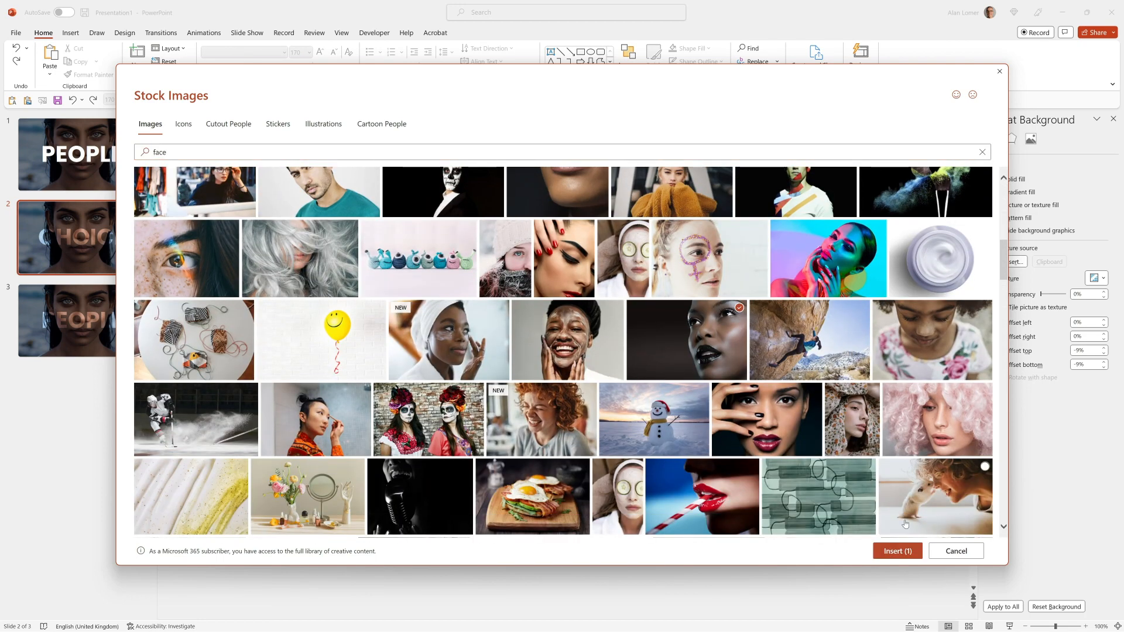
{"action": "left_click", "coordinate": [896, 550]}
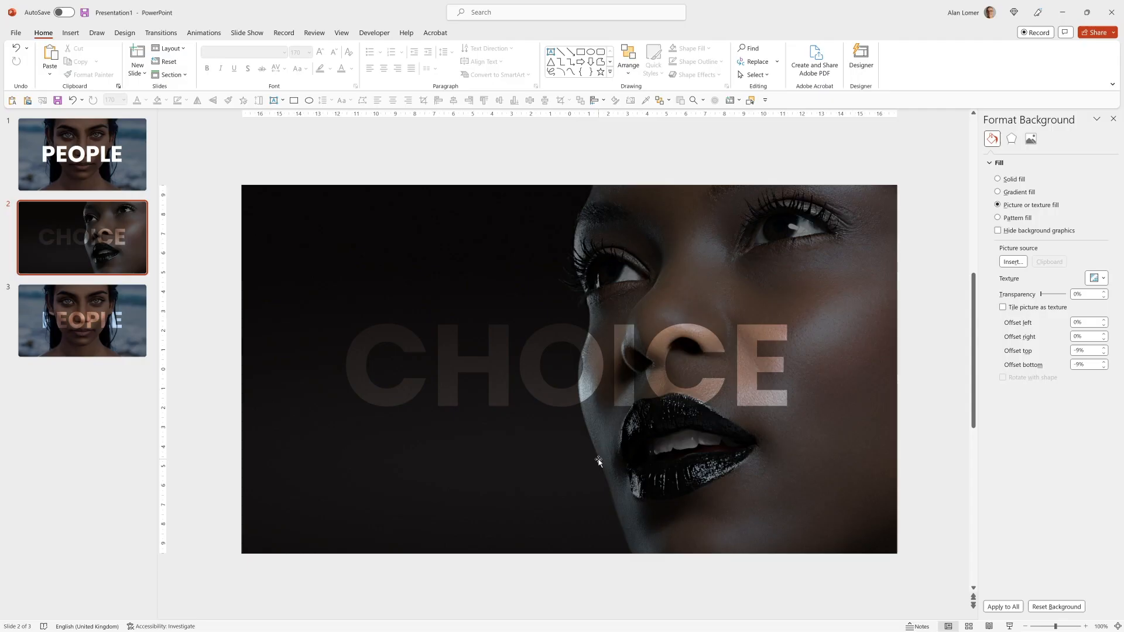
{"action": "left_click", "coordinate": [82, 320]}
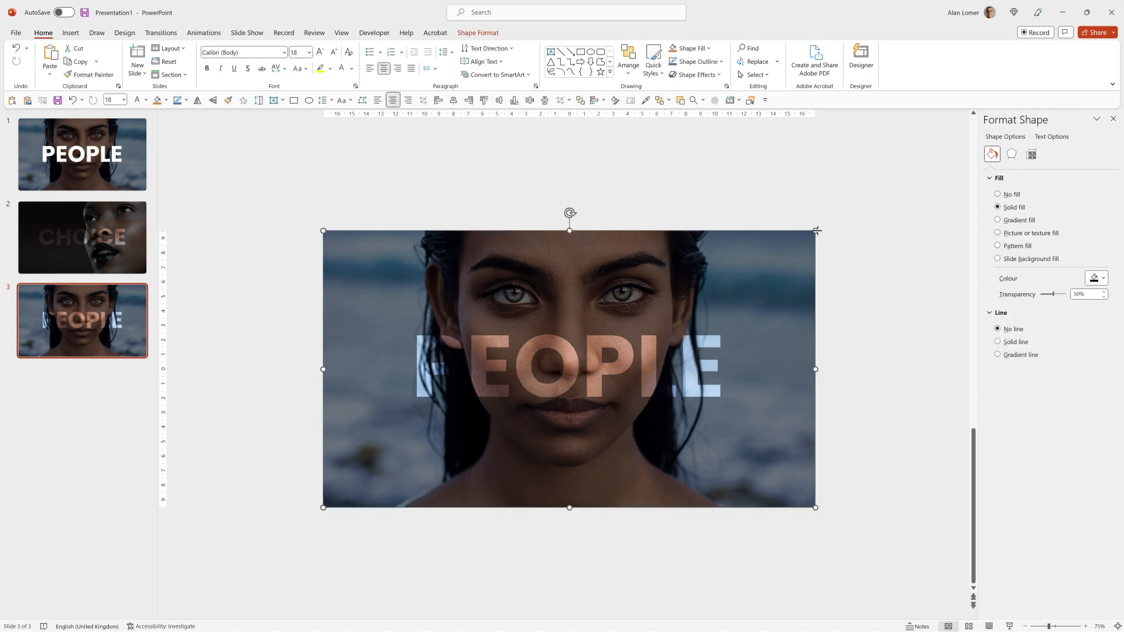
Stretch slide 3's grey overlay beyond the photo and set its Soft Edges size to 30 pt.
{"action": "left_click_drag", "start_coordinate": [815, 230], "coordinate": [859, 206]}
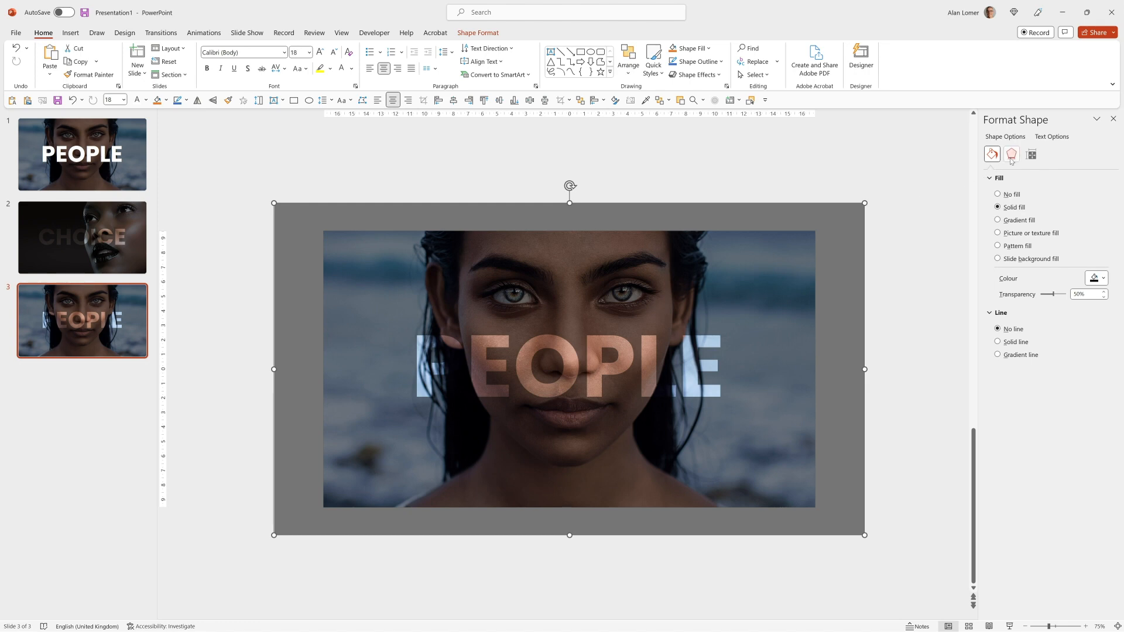
{"action": "left_click", "coordinate": [1012, 154]}
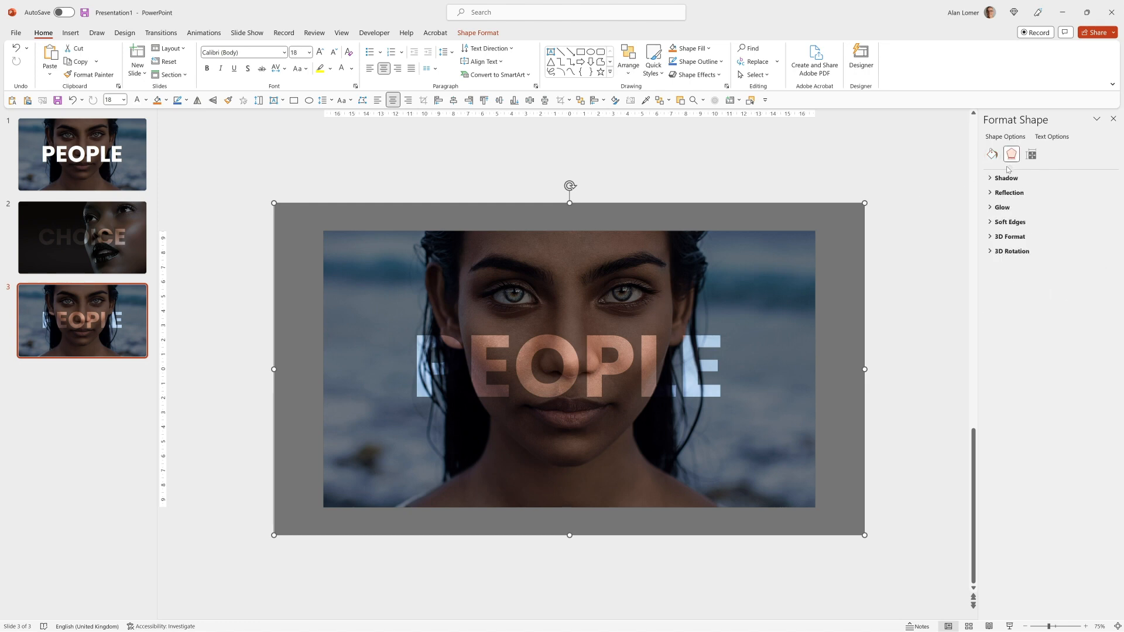
{"action": "left_click", "coordinate": [1009, 223]}
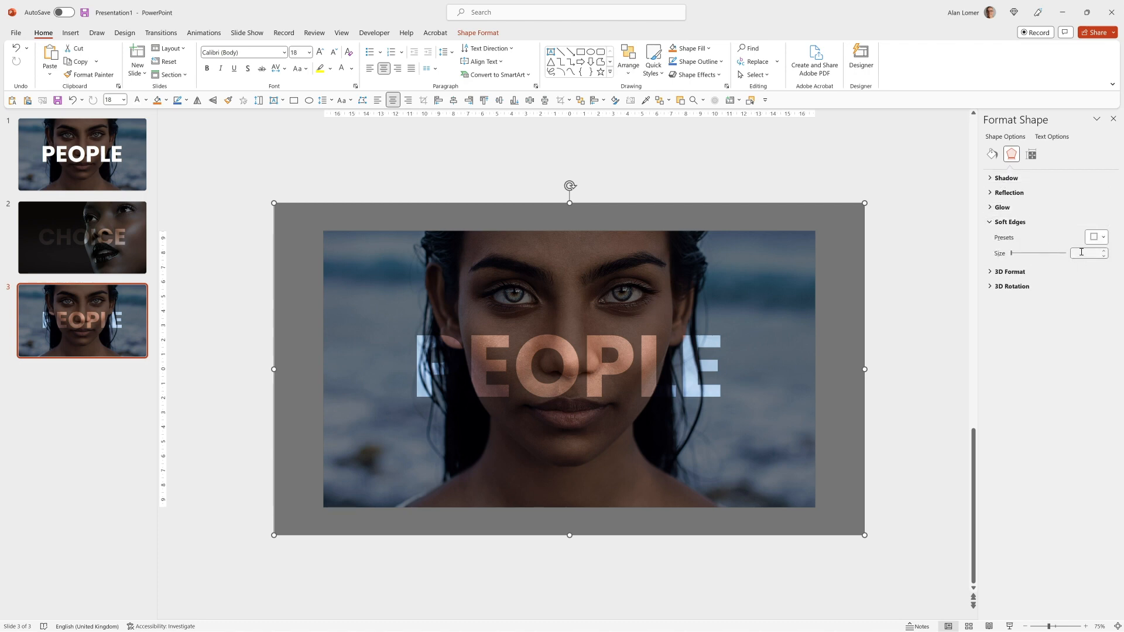
{"action": "type", "text": "30"}
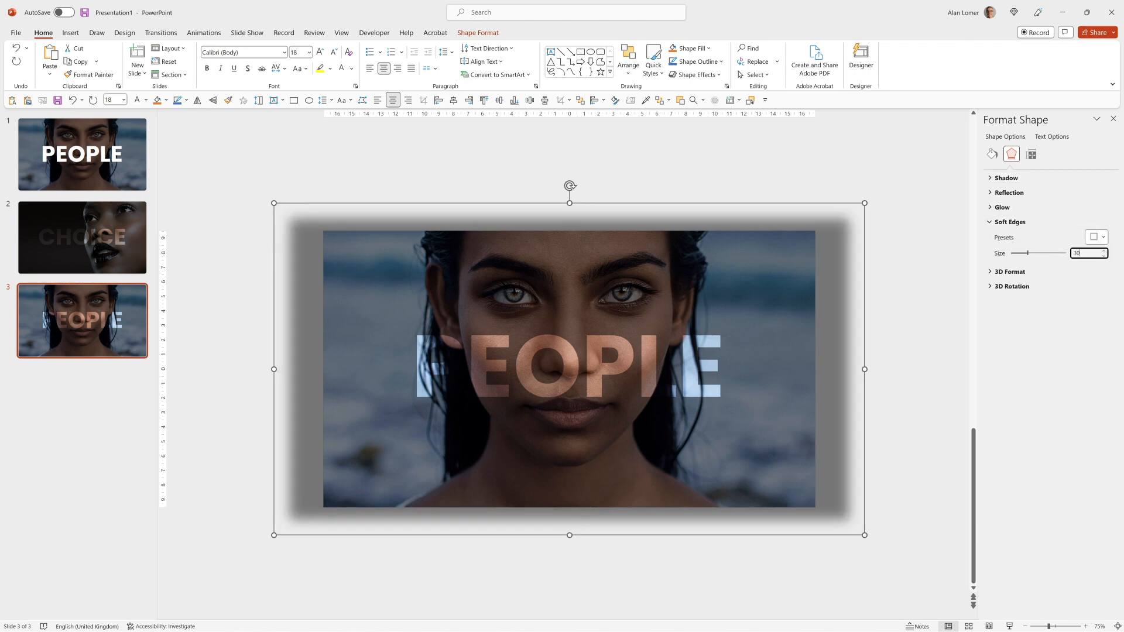
{"action": "mouse_move", "coordinate": [638, 290]}
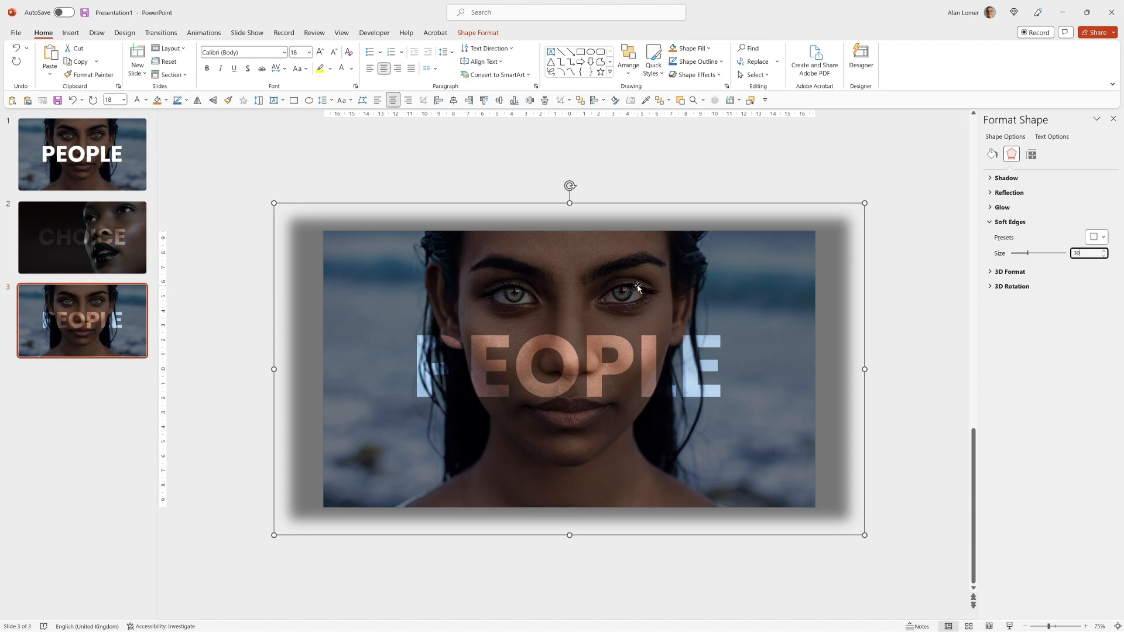
Add a Lines motion path animation to the overlay with direction set to Down.
{"action": "left_click", "coordinate": [204, 33]}
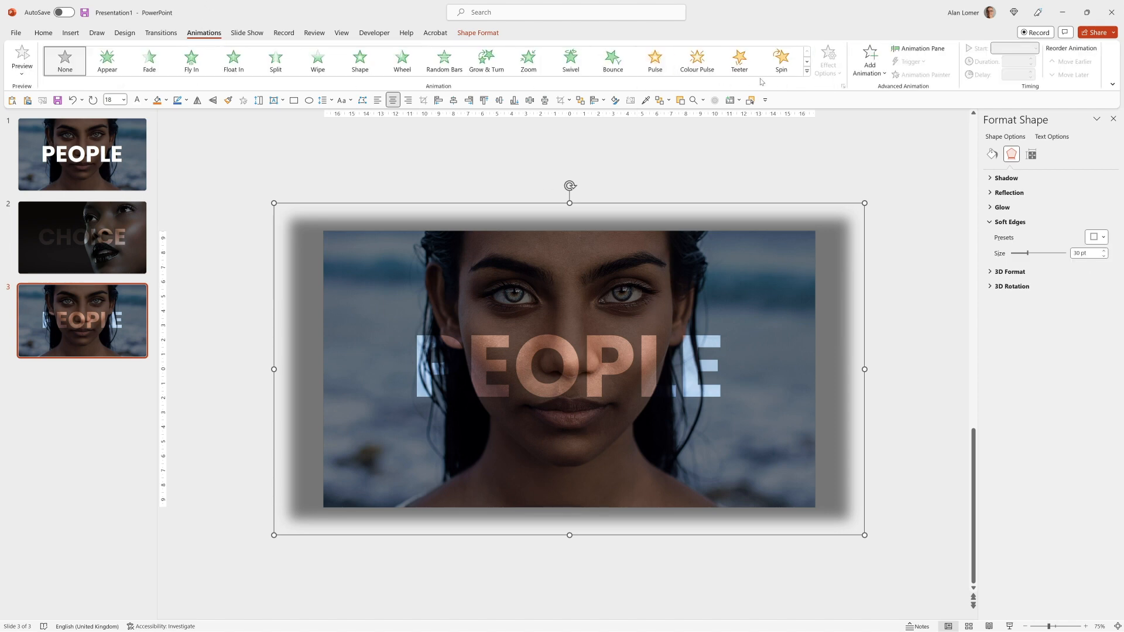
{"action": "left_click", "coordinate": [869, 60]}
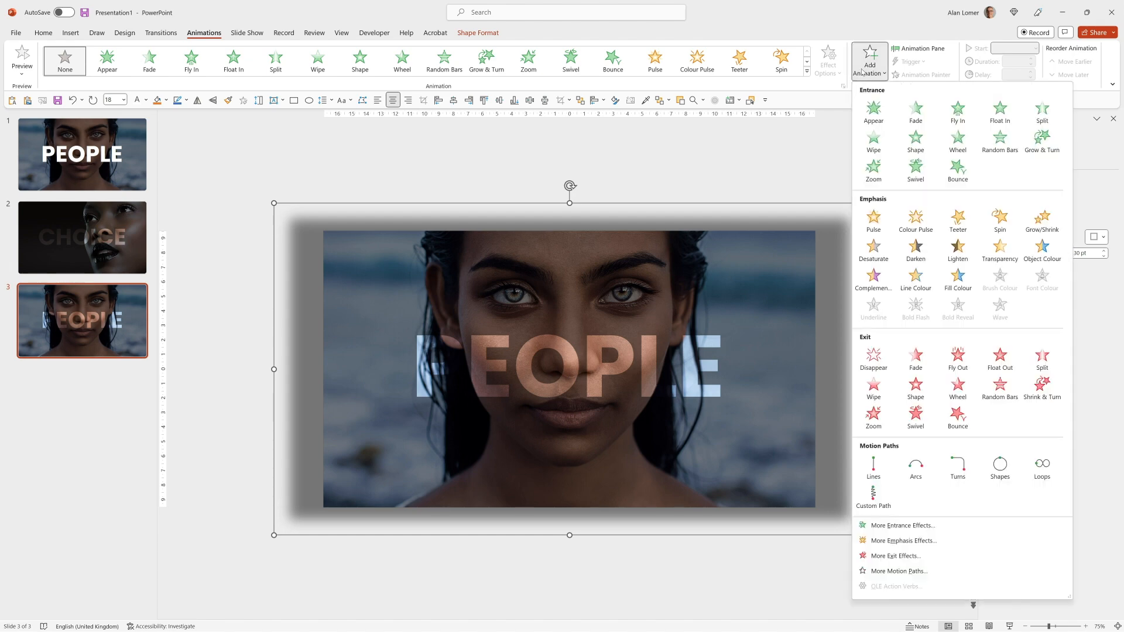
{"action": "mouse_move", "coordinate": [873, 468]}
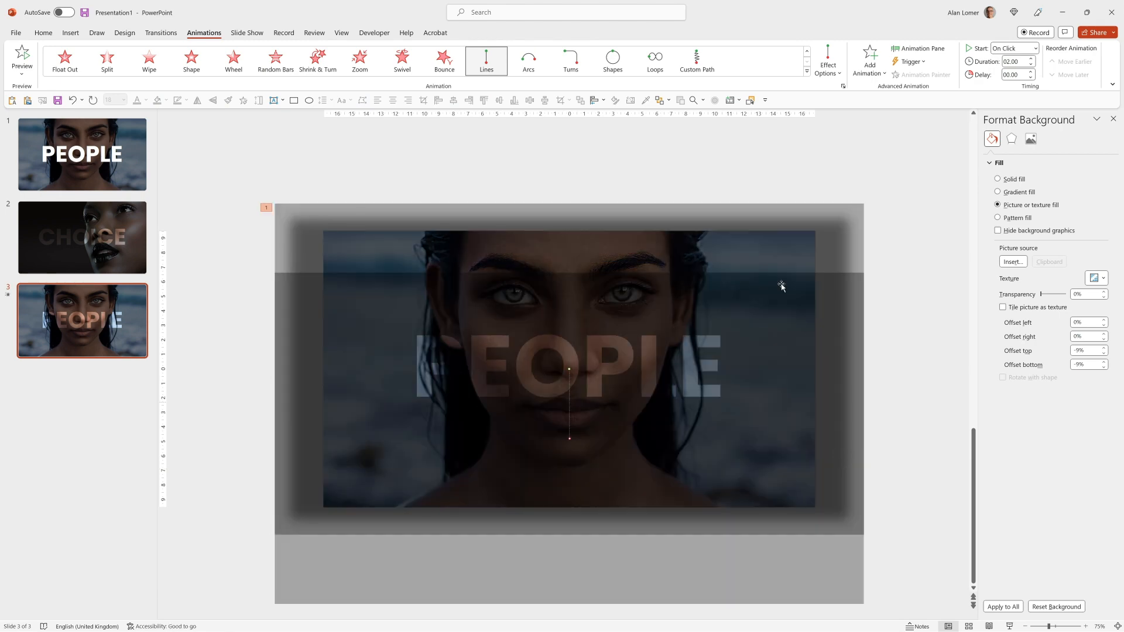
{"action": "left_click", "coordinate": [828, 61]}
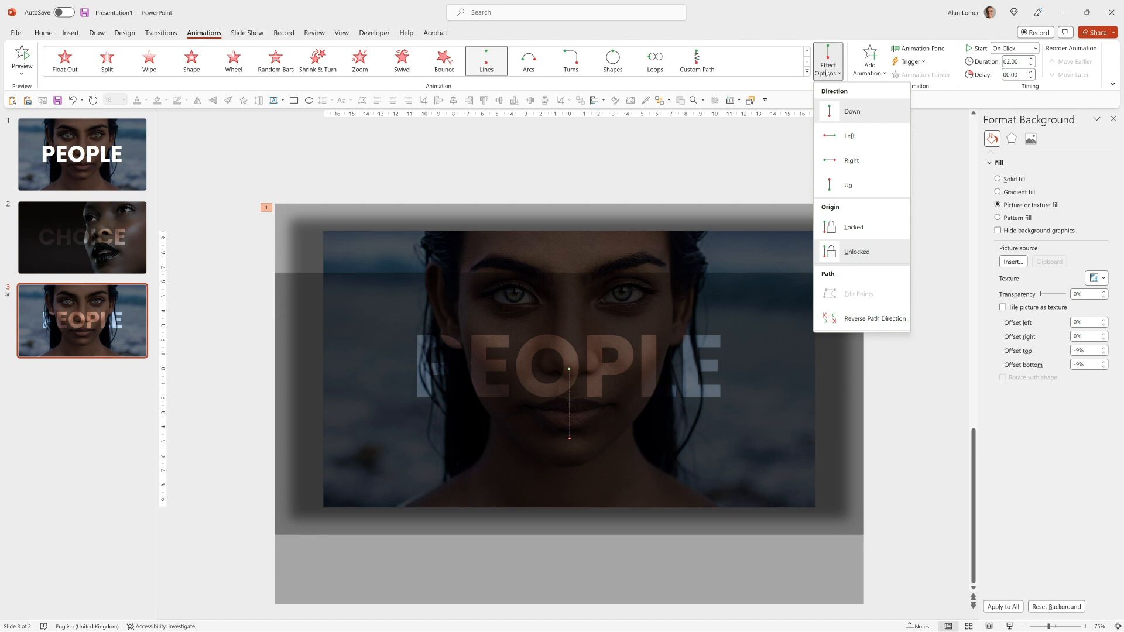
{"action": "left_click", "coordinate": [827, 61]}
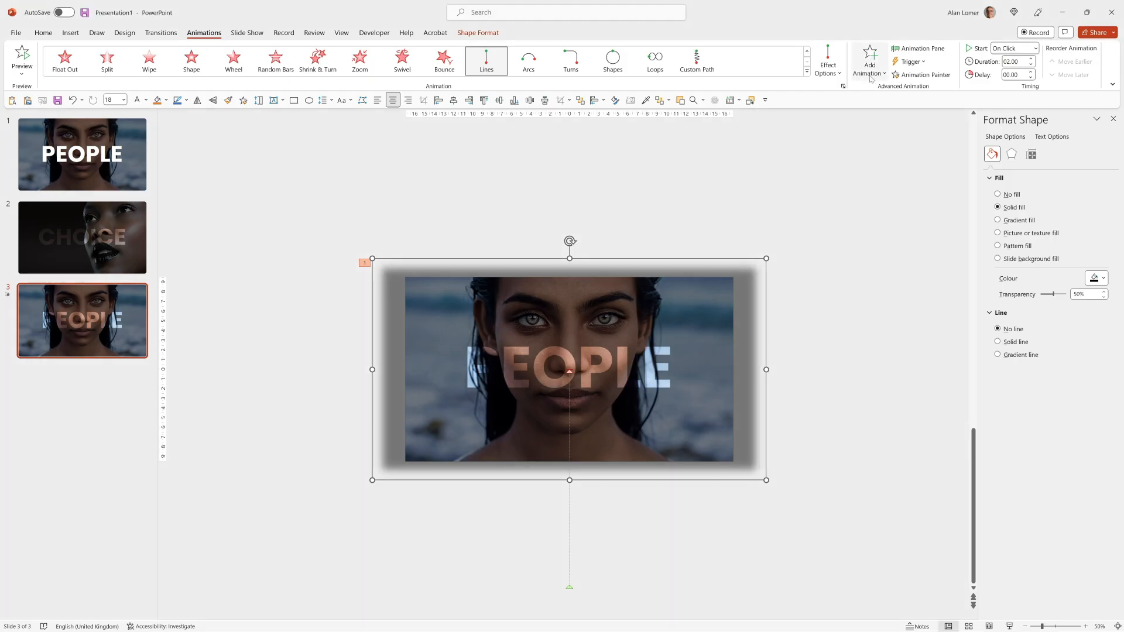
Add a Fade entrance to the slide 3 rectangle, ordered before the slide-down.
{"action": "left_click", "coordinate": [869, 58]}
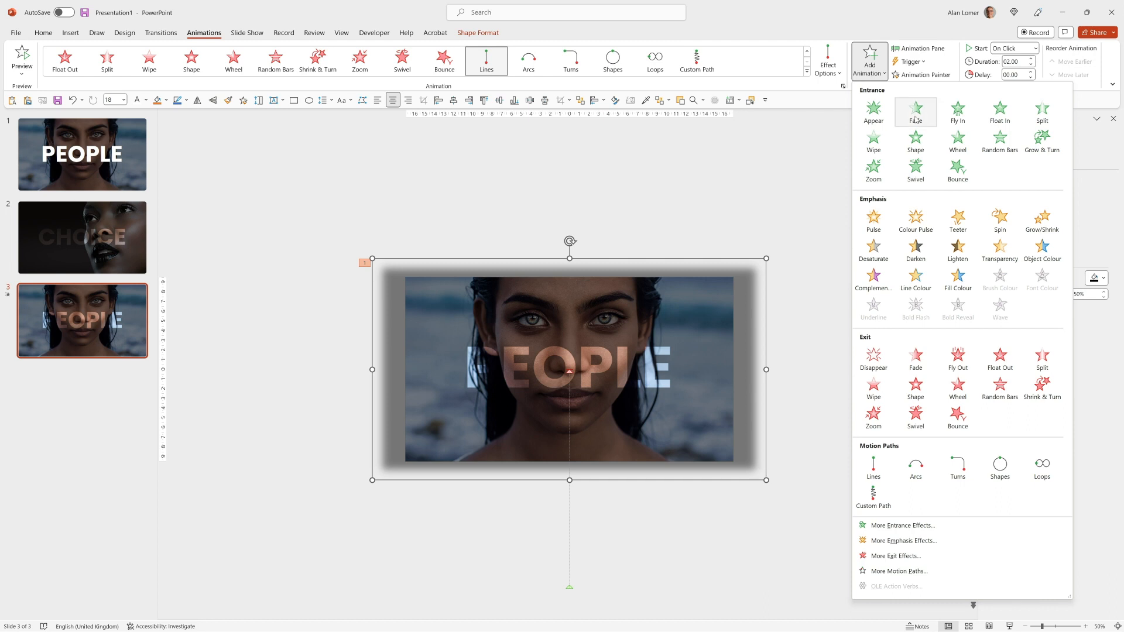
{"action": "left_click", "coordinate": [915, 111]}
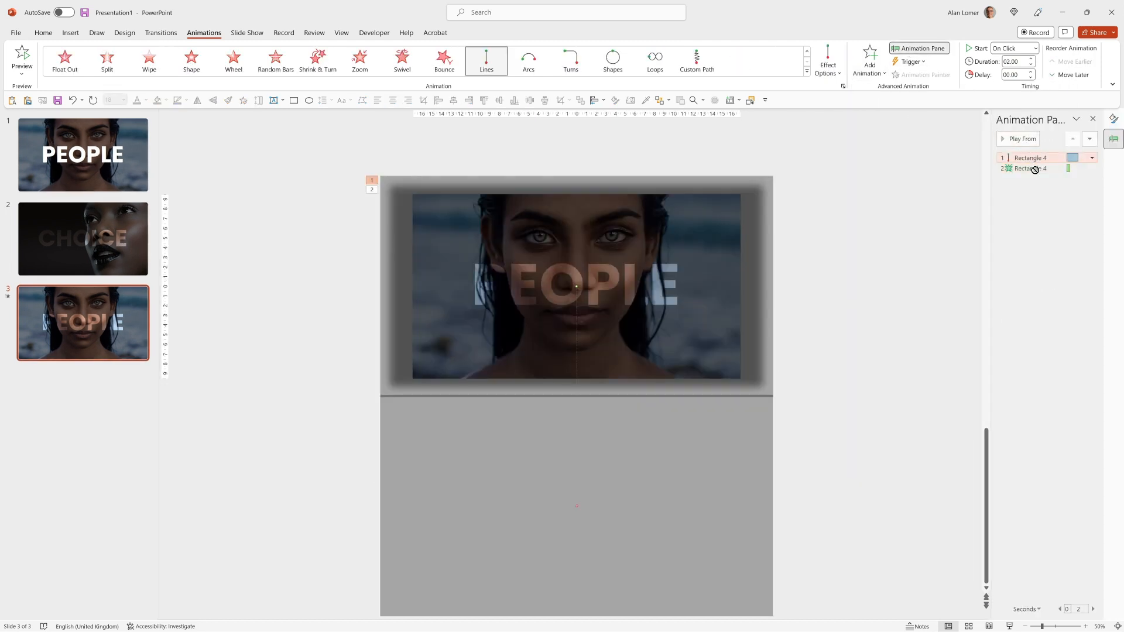
{"action": "left_click", "coordinate": [1034, 48]}
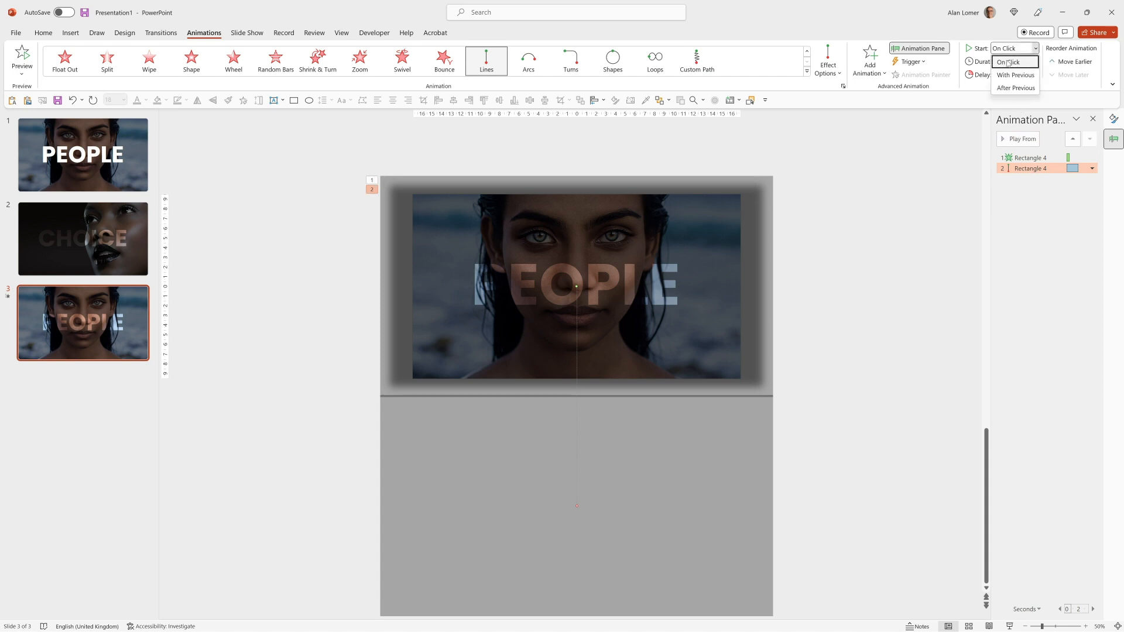
Start the slide-down With Previous and give it a 2-second smooth end.
{"action": "left_click", "coordinate": [1015, 74]}
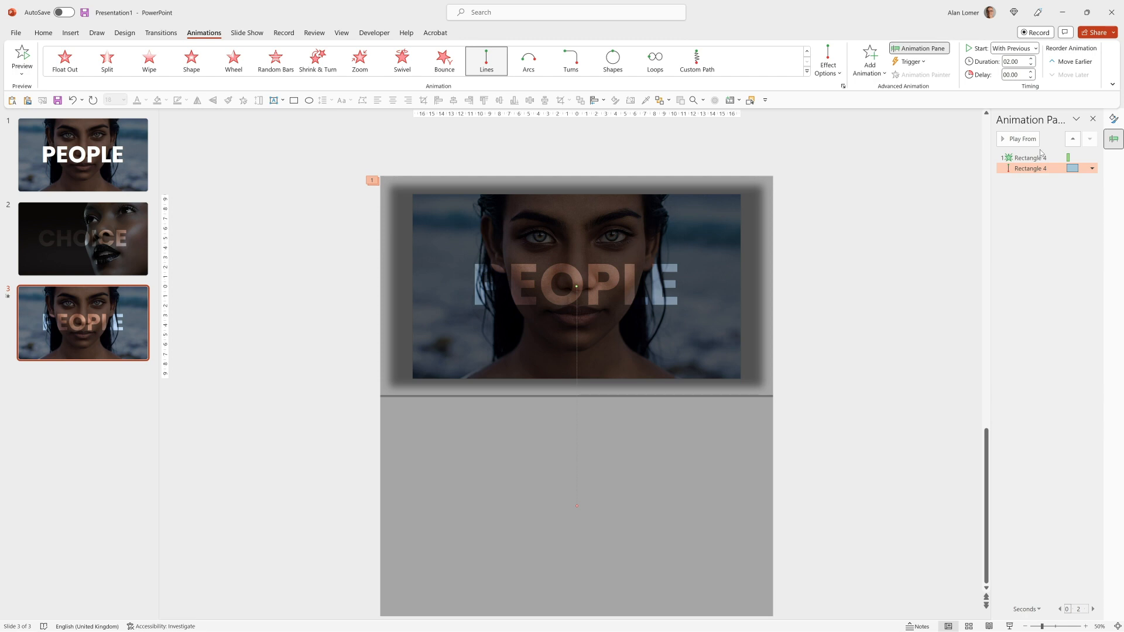
{"action": "mouse_move", "coordinate": [1013, 48]}
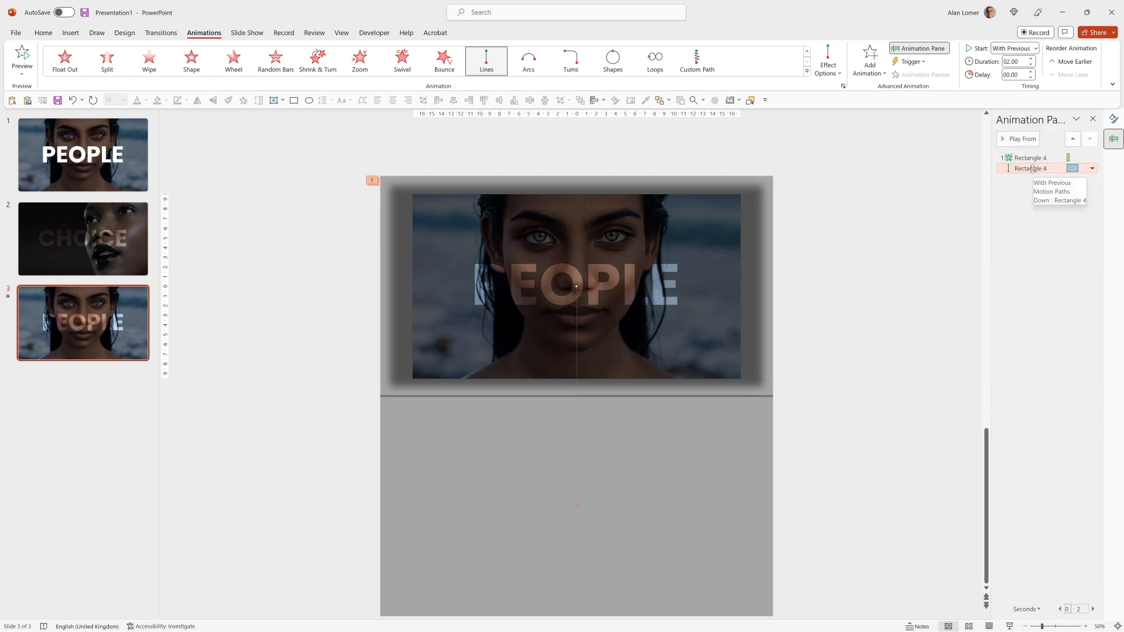
{"action": "left_click", "coordinate": [1052, 191]}
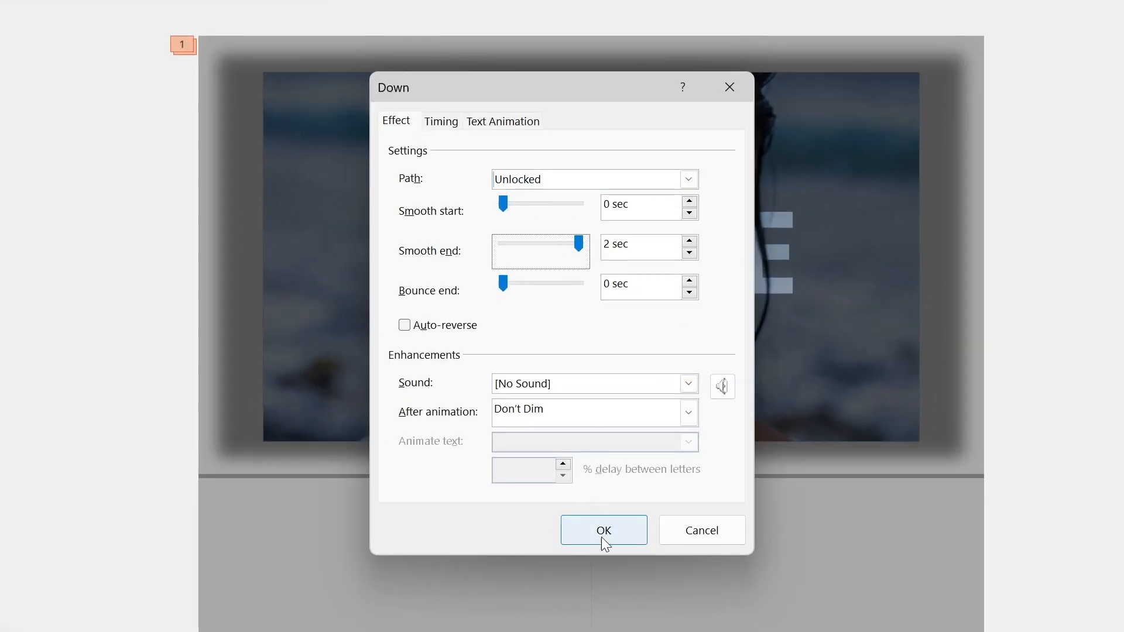
{"action": "left_click", "coordinate": [603, 530]}
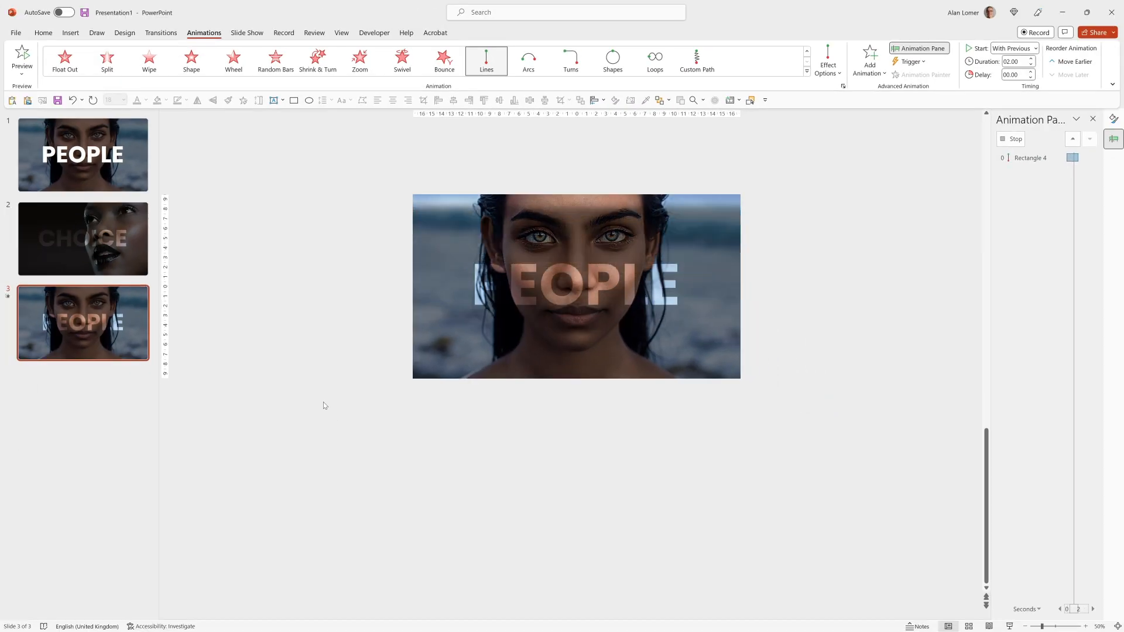
Apply a Fade entrance to the CHOICE overlay rectangle on slide 2.
{"action": "left_click", "coordinate": [82, 239]}
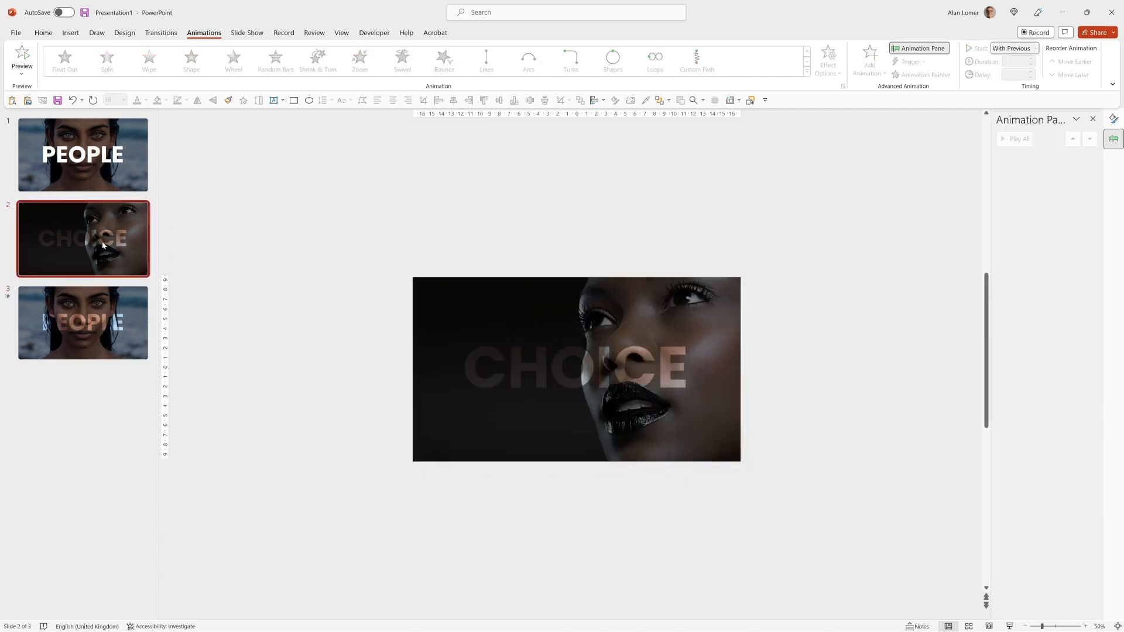
{"action": "left_click", "coordinate": [578, 369]}
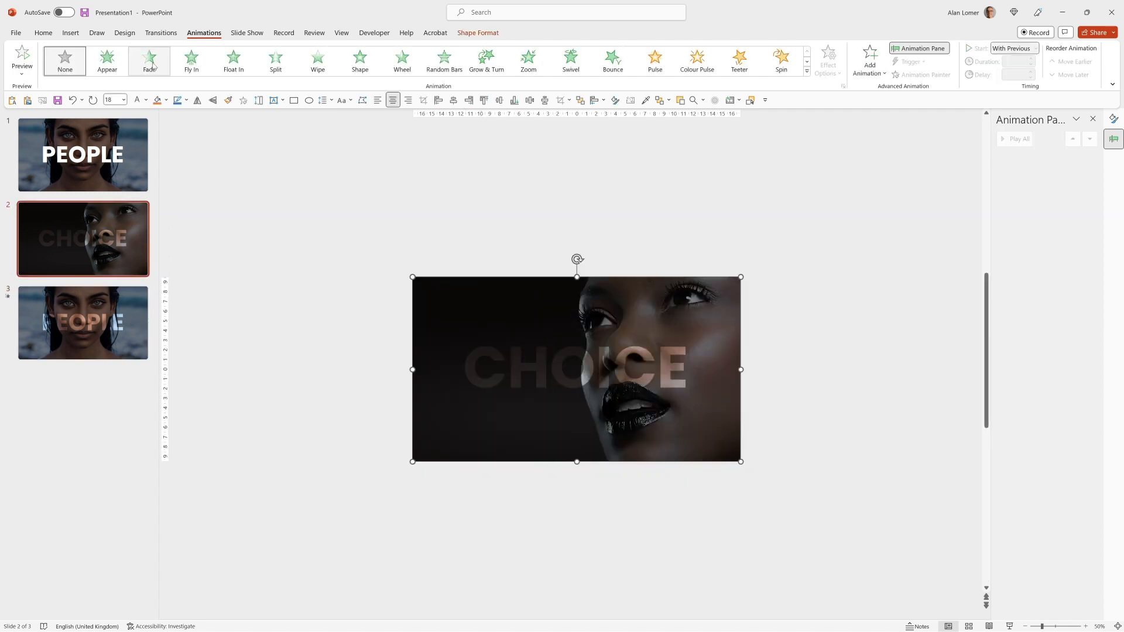
{"action": "left_click", "coordinate": [150, 60]}
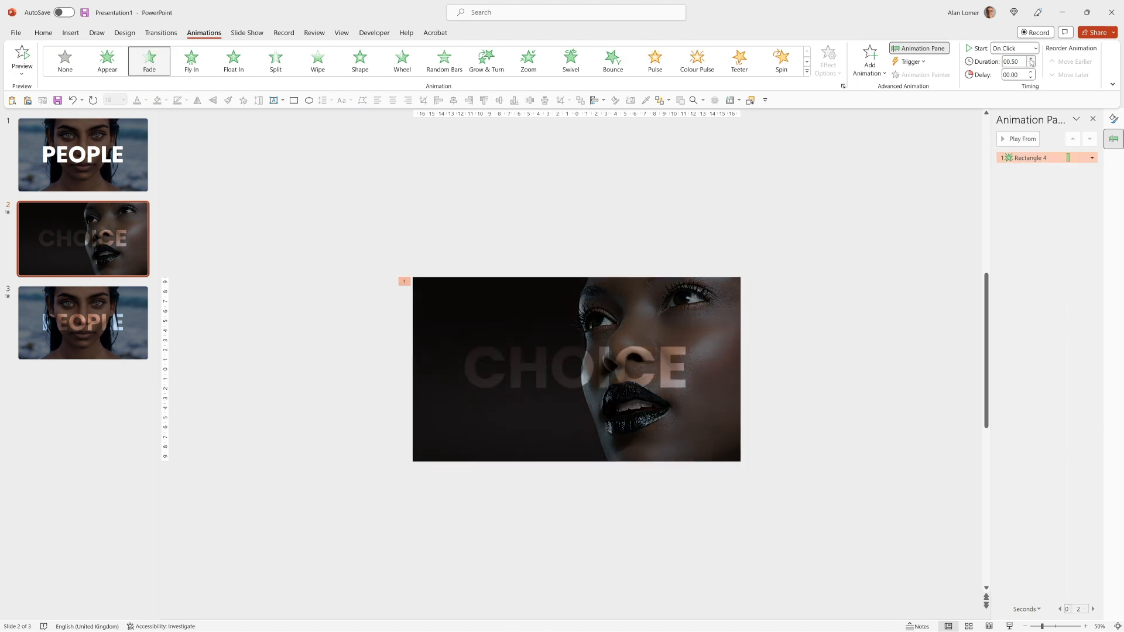